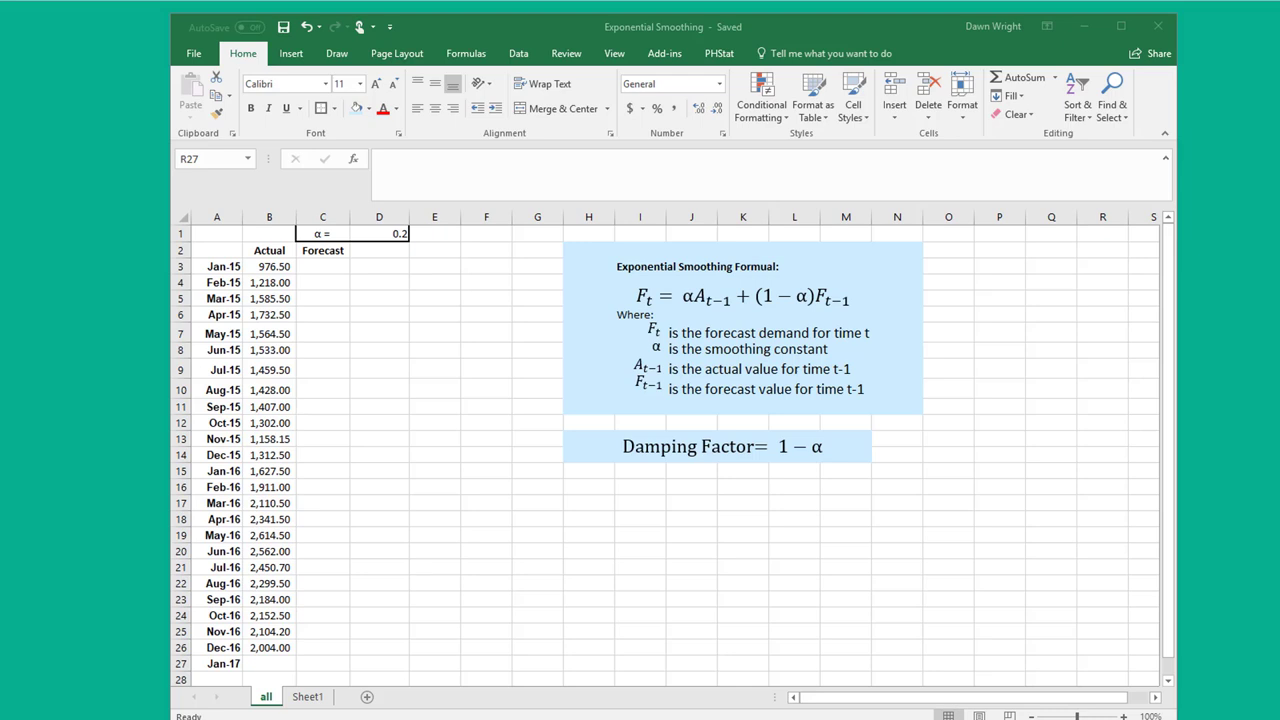
mouse_move(544, 360)
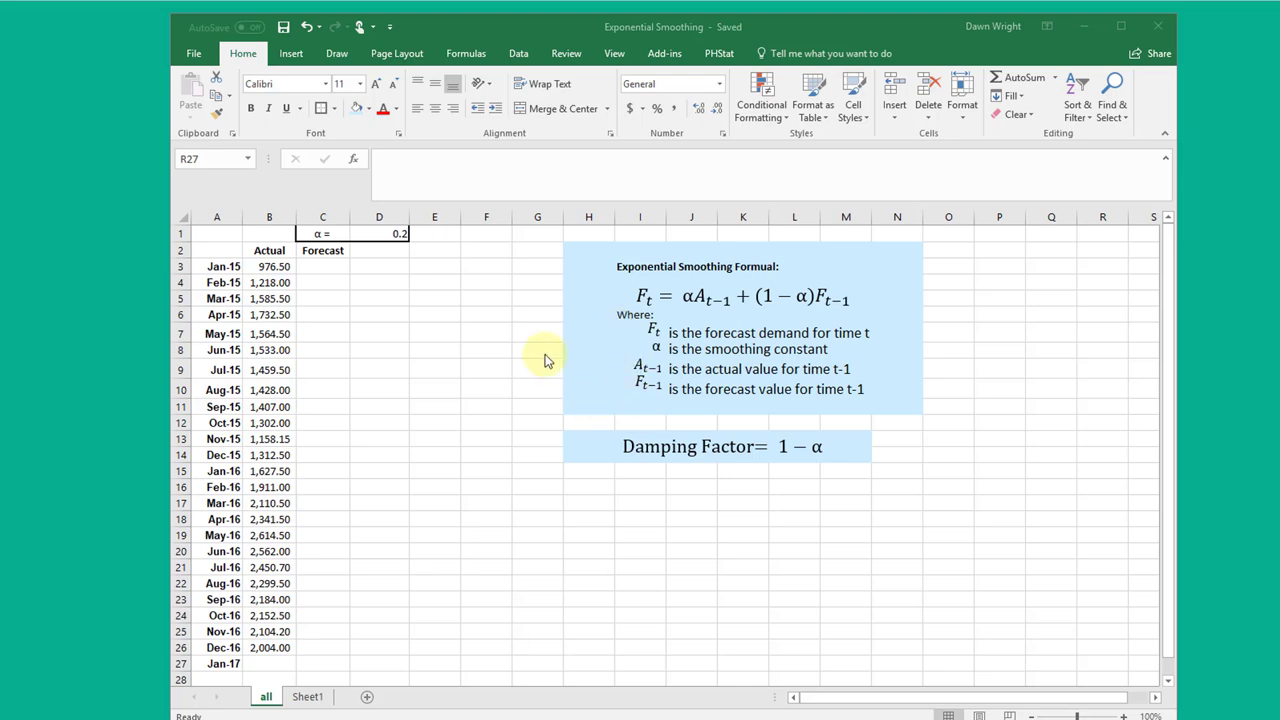
mouse_move(288, 664)
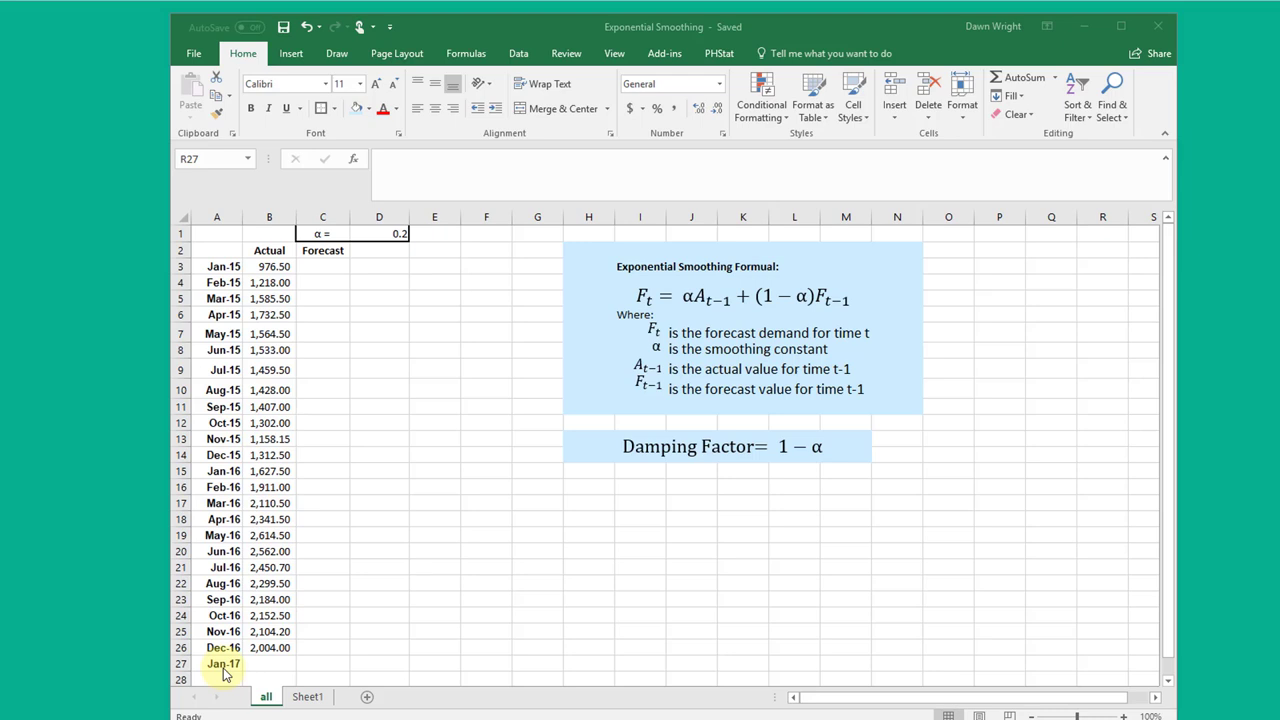
mouse_move(640, 338)
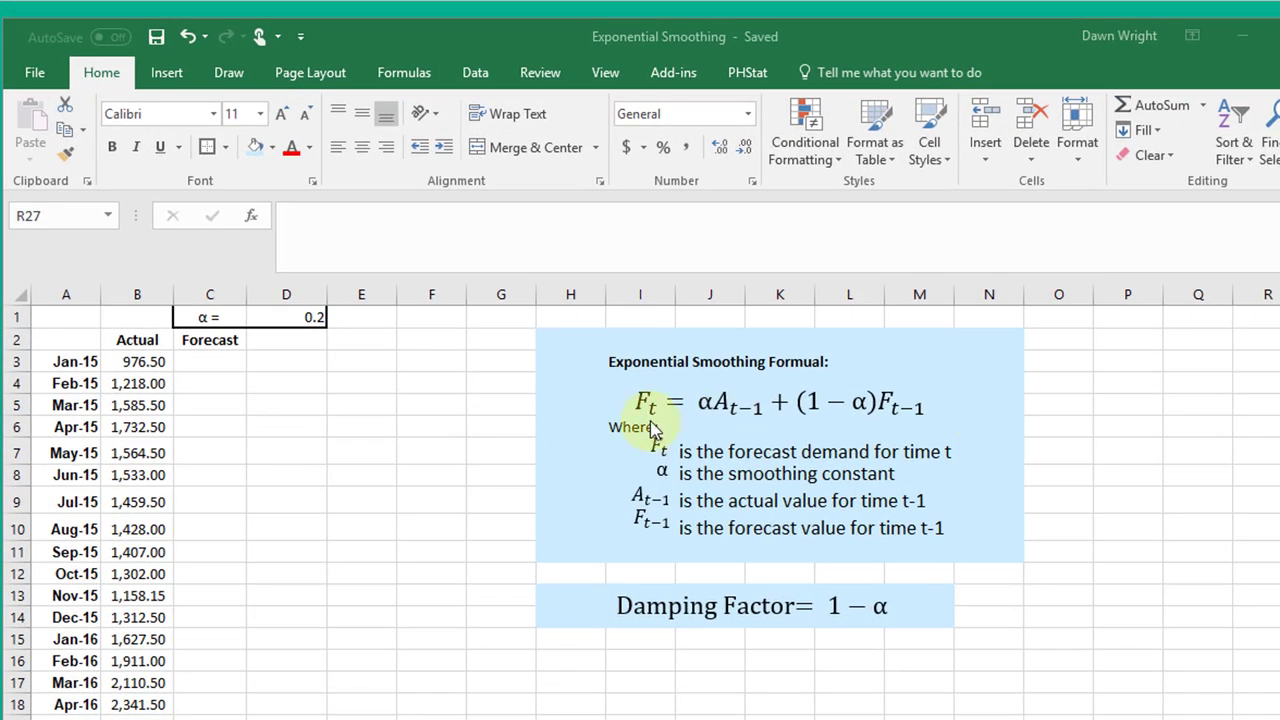
mouse_move(708, 420)
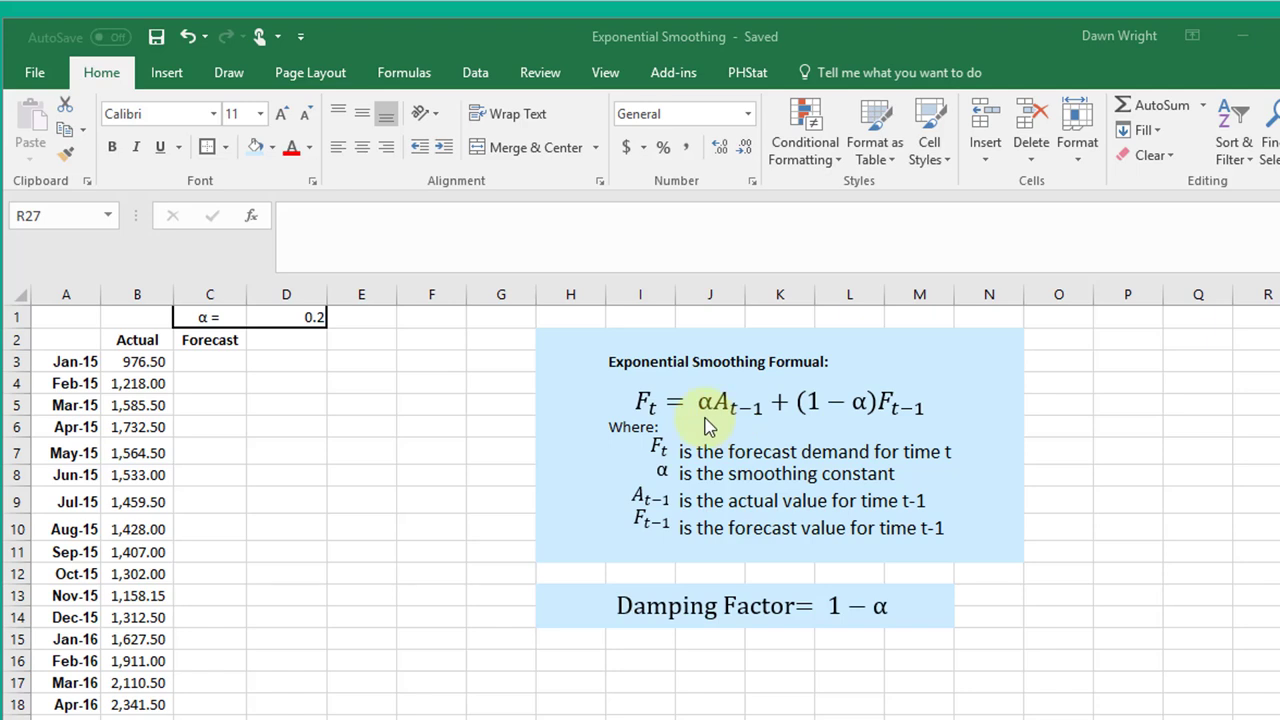
mouse_move(736, 420)
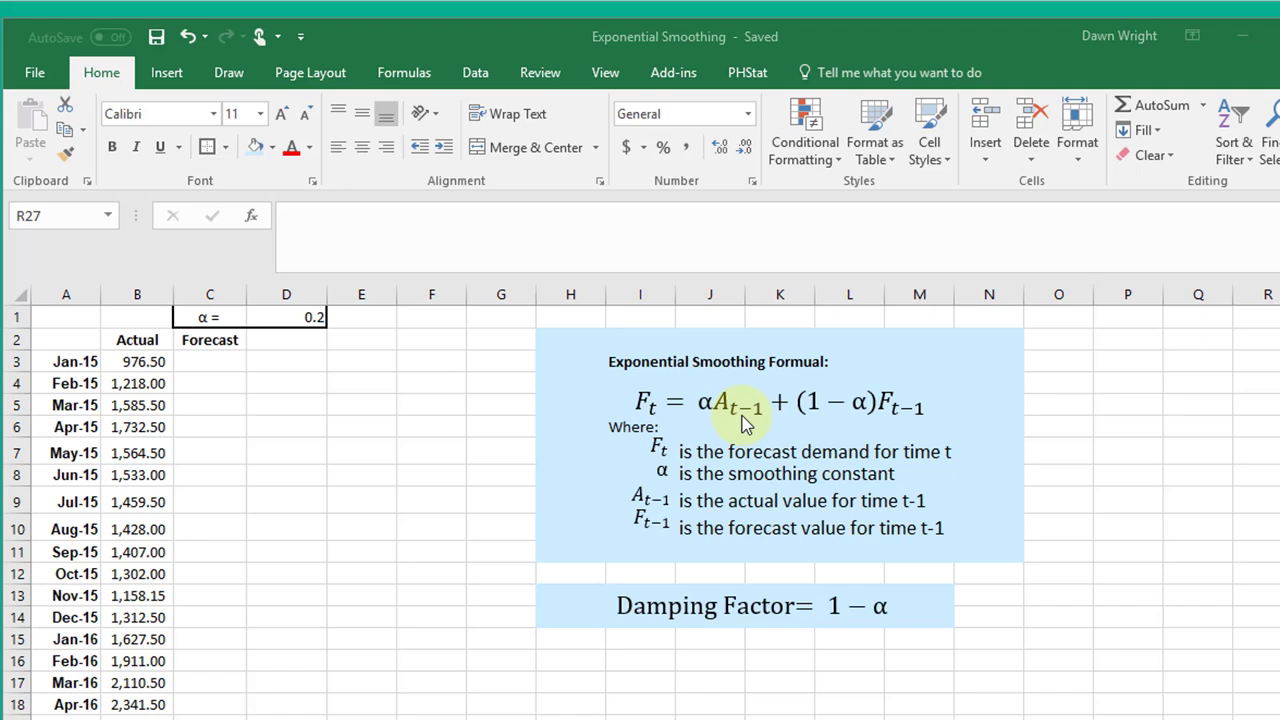
mouse_move(792, 418)
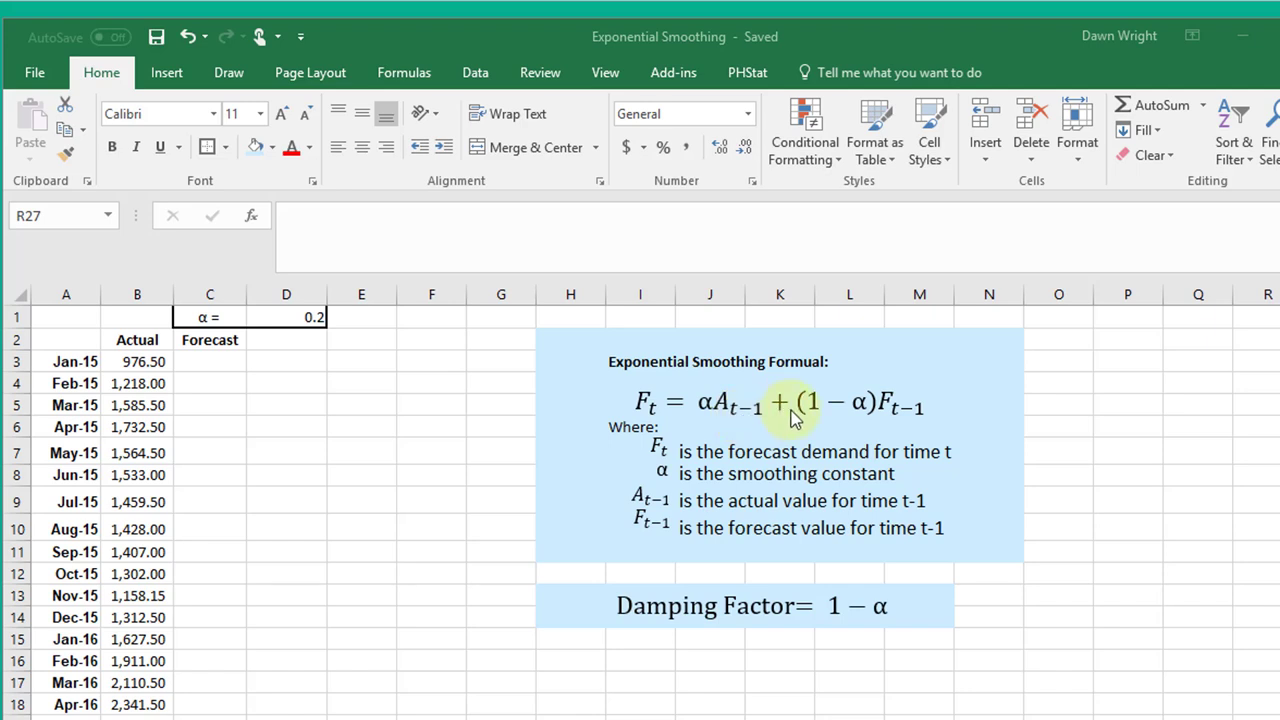
mouse_move(850, 424)
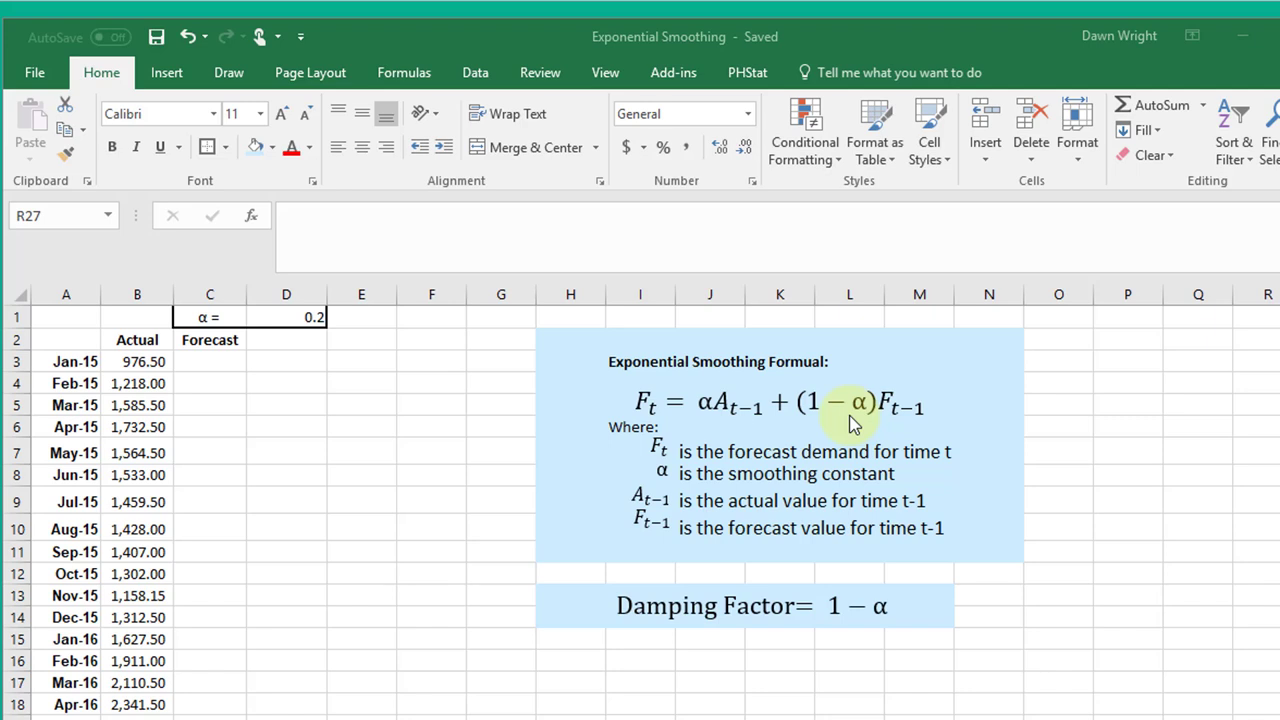
mouse_move(890, 420)
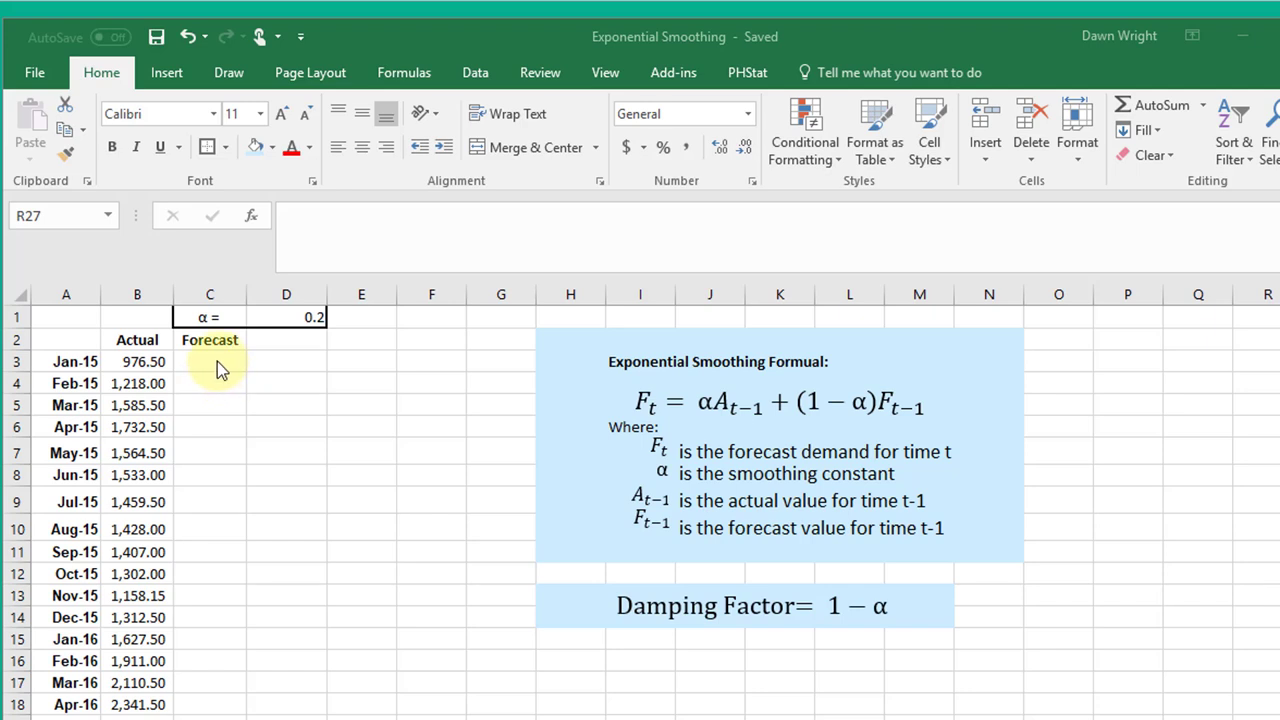
- Enter =B3 in C3 so the Jan-15 forecast shows 976.50
left_click(208, 360)
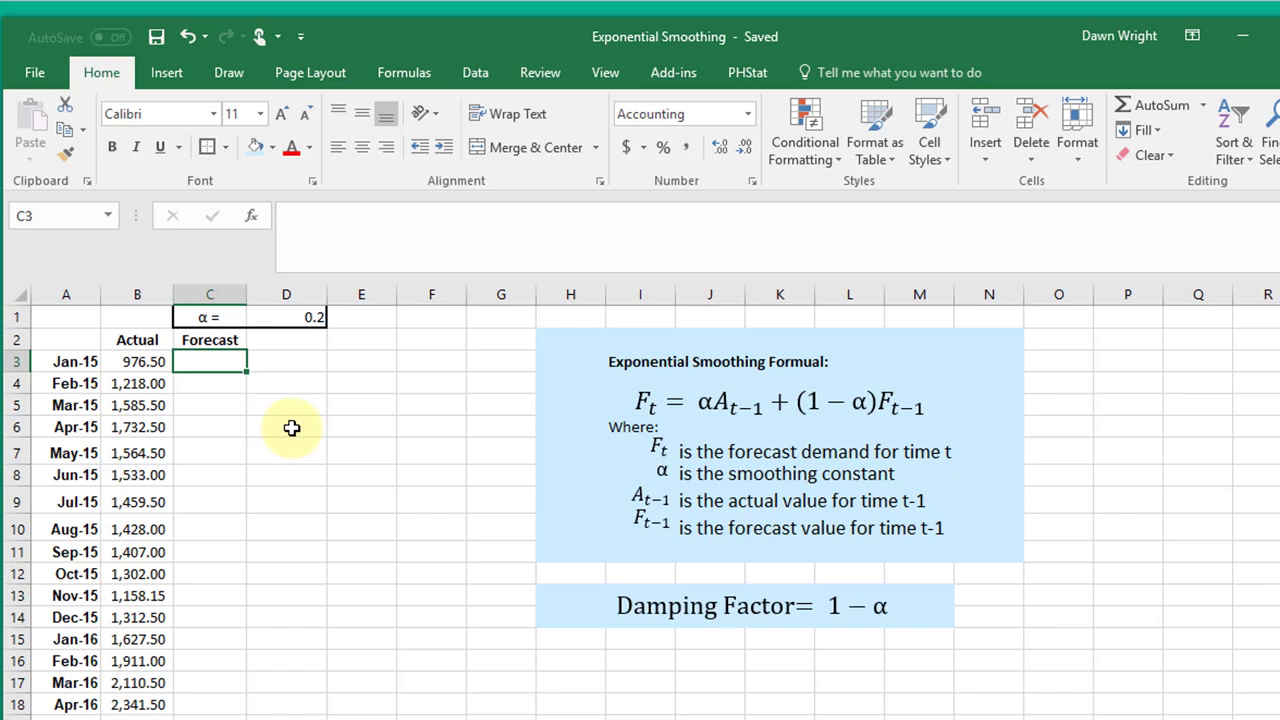
mouse_move(748, 368)
type("=B3")
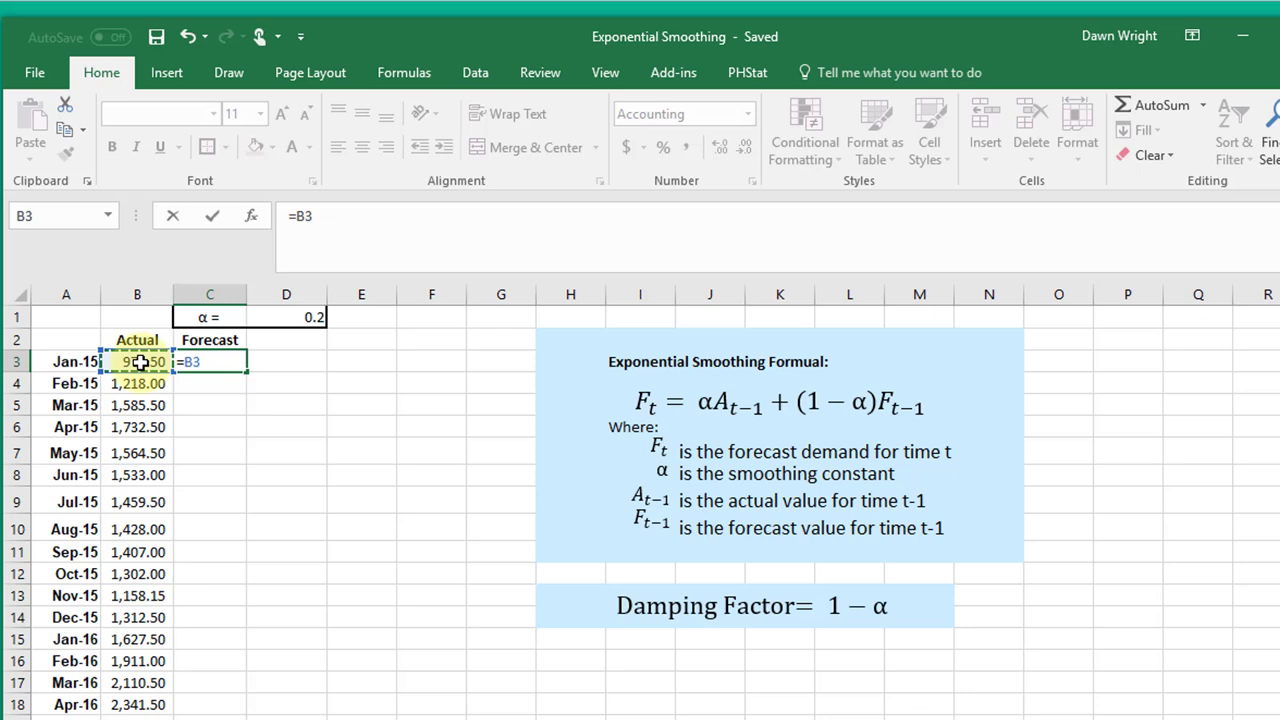
key("Return")
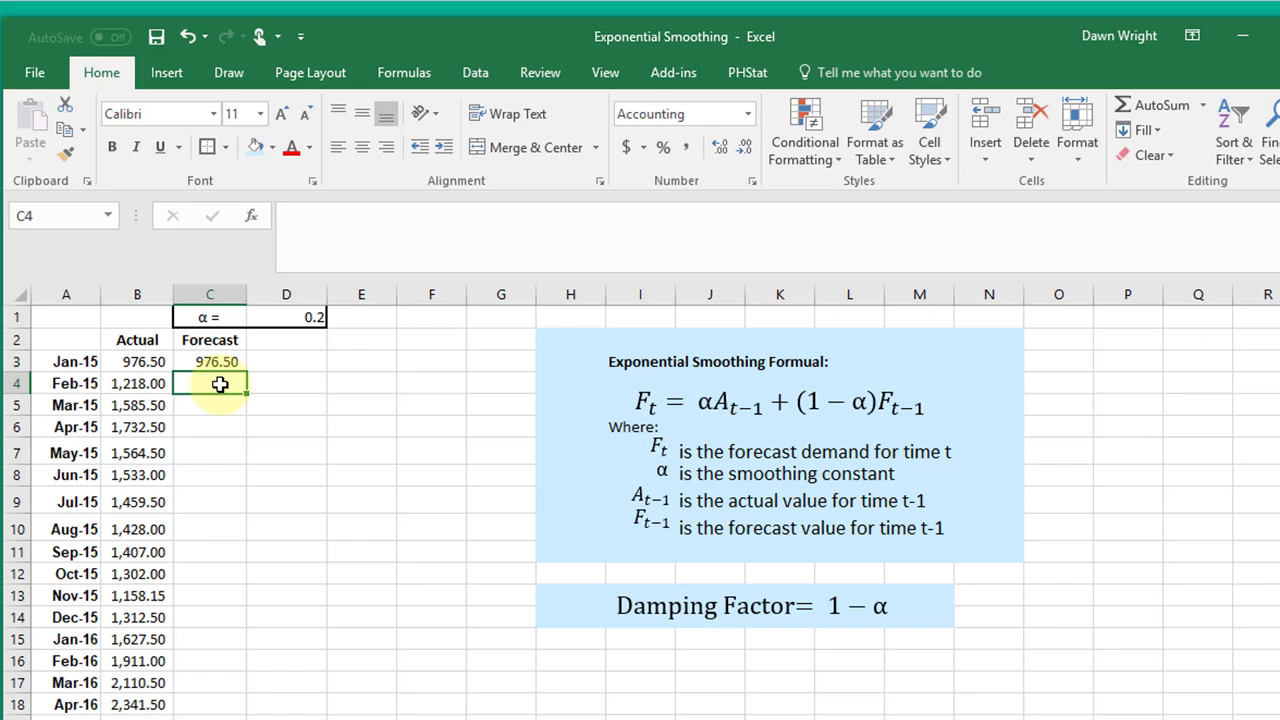
- Enter =D1*B3+(1-D1)*C3 in C4, giving a Feb-15 forecast of 976.50
type("=")
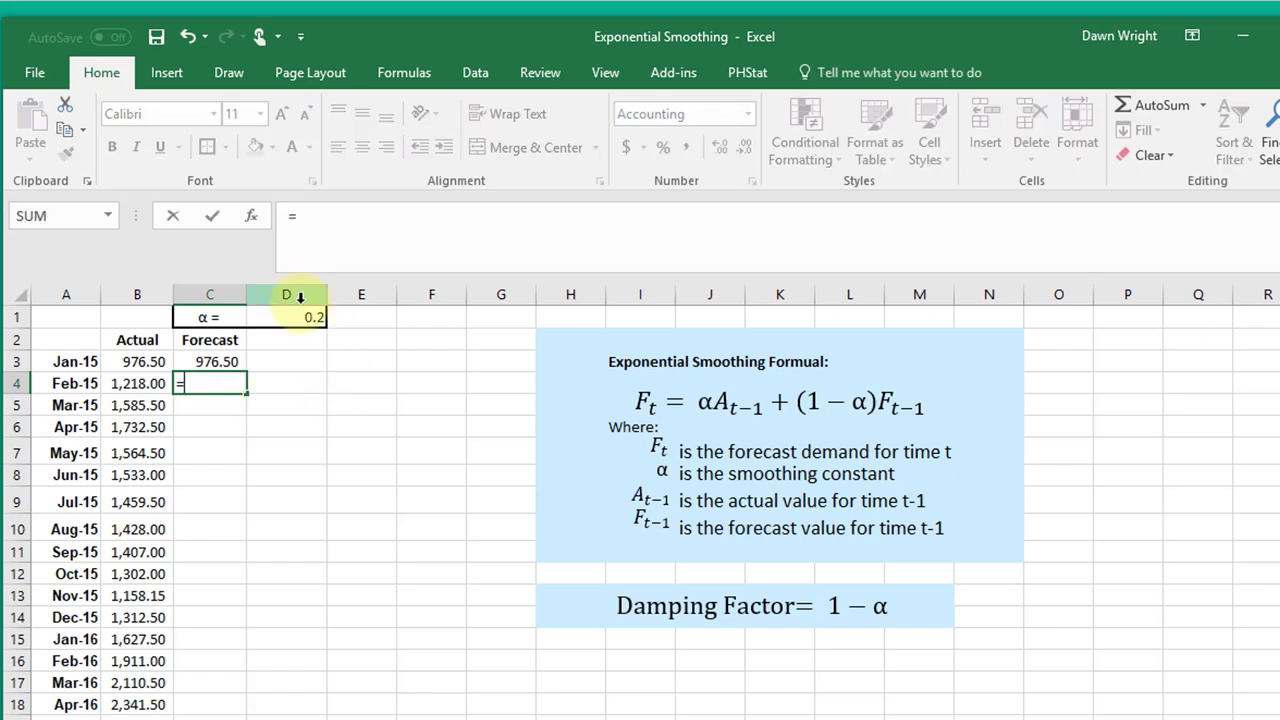
left_click(300, 316)
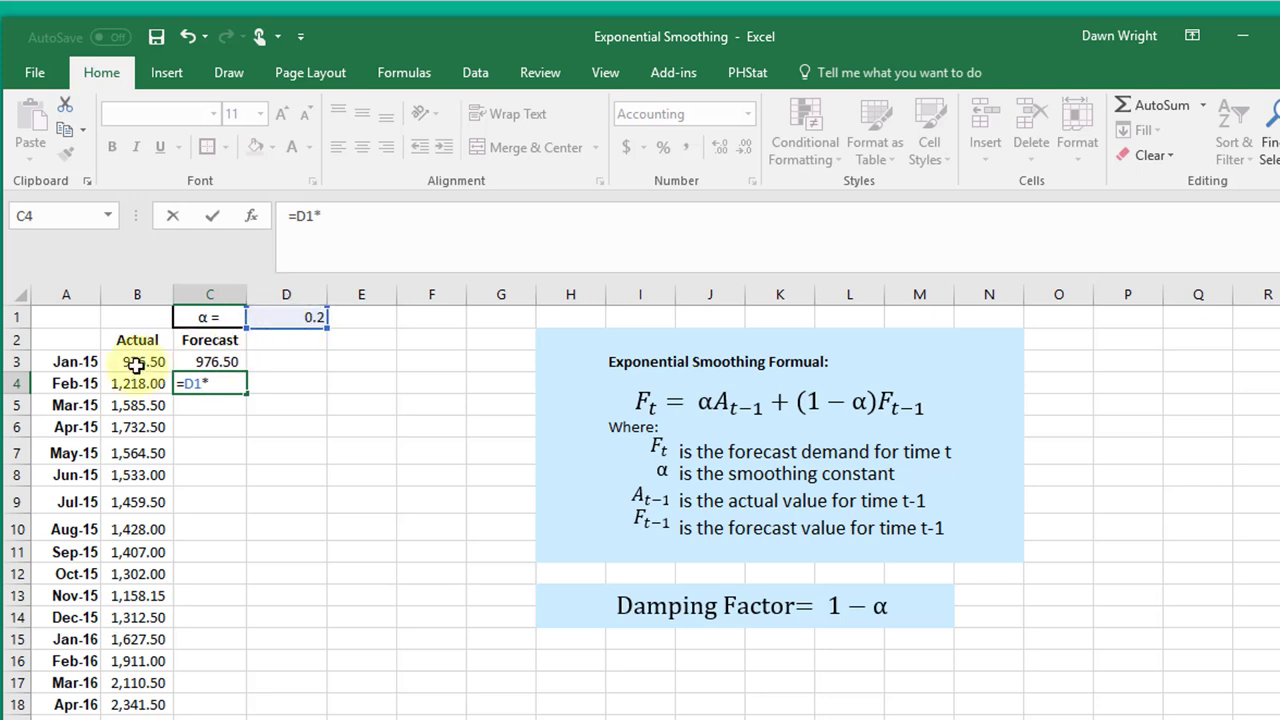
left_click(136, 360)
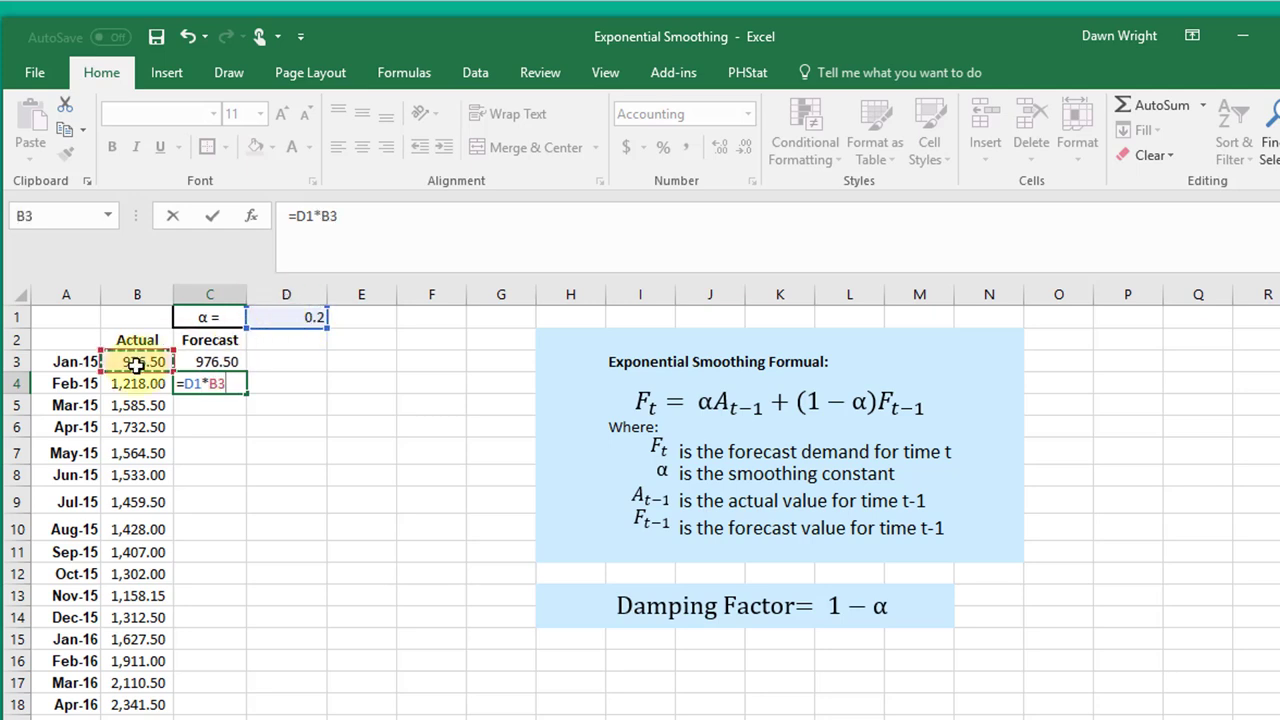
type("+")
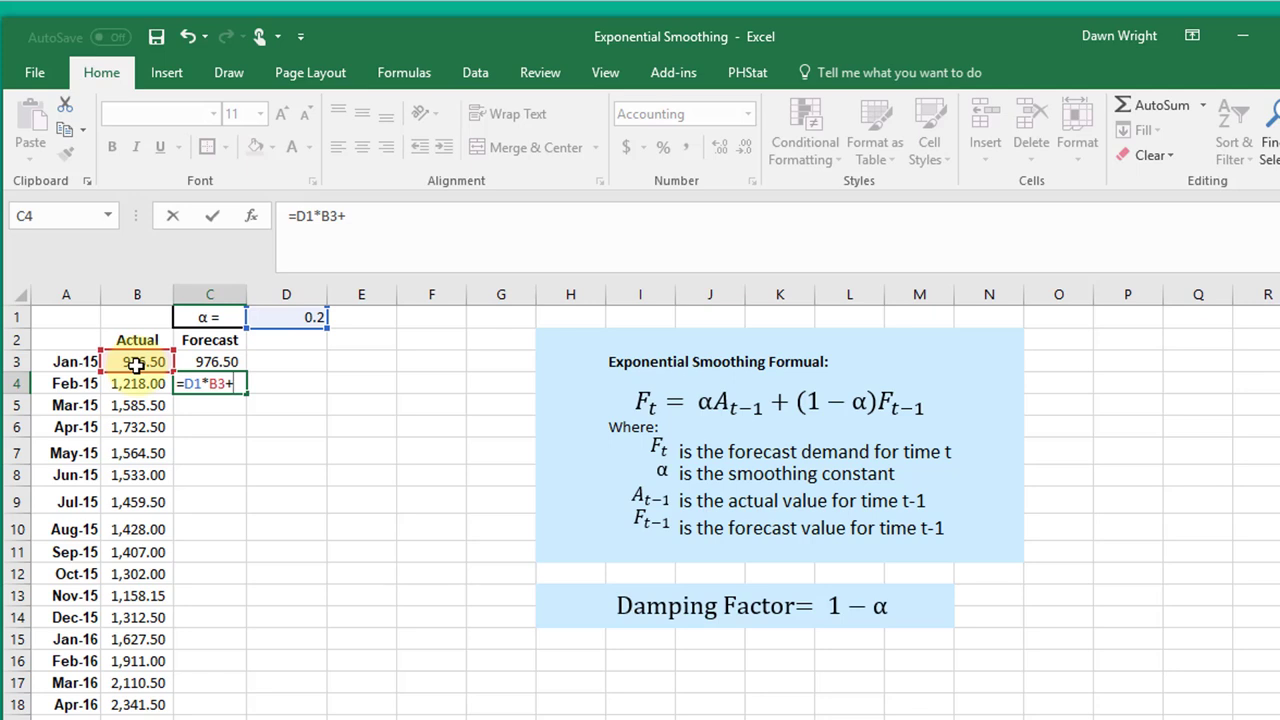
type("(1-")
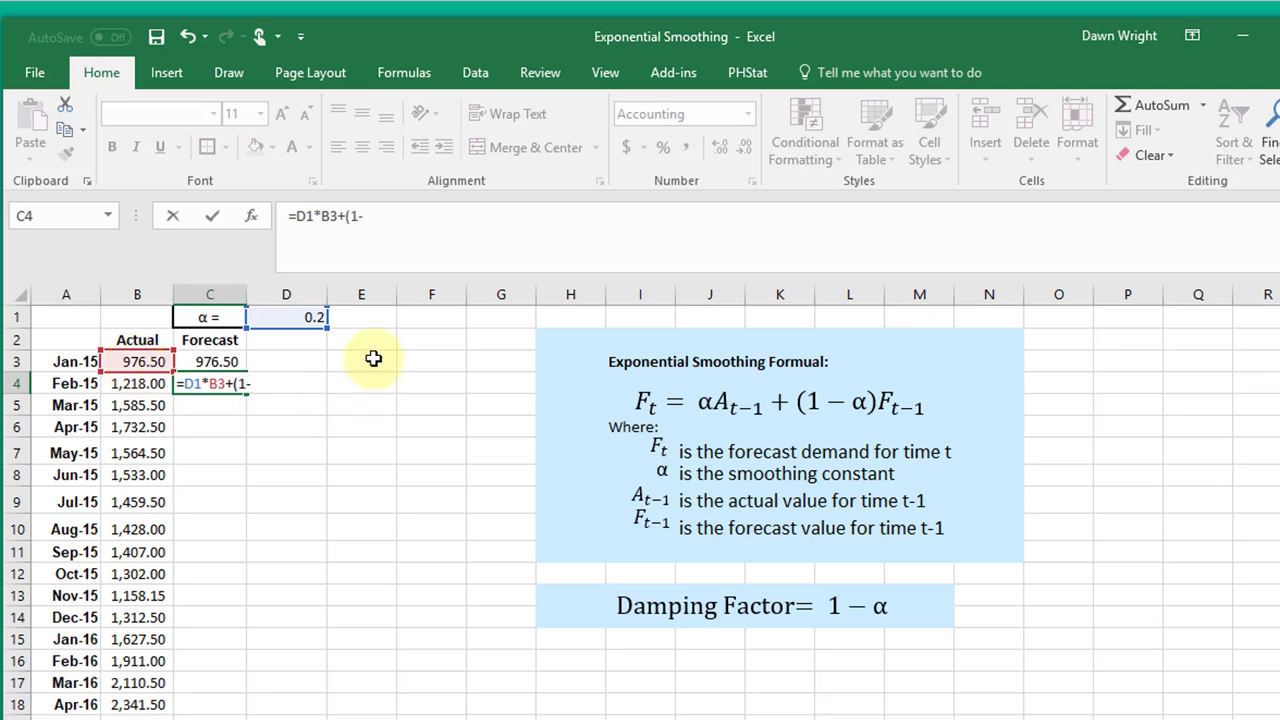
left_click(286, 316)
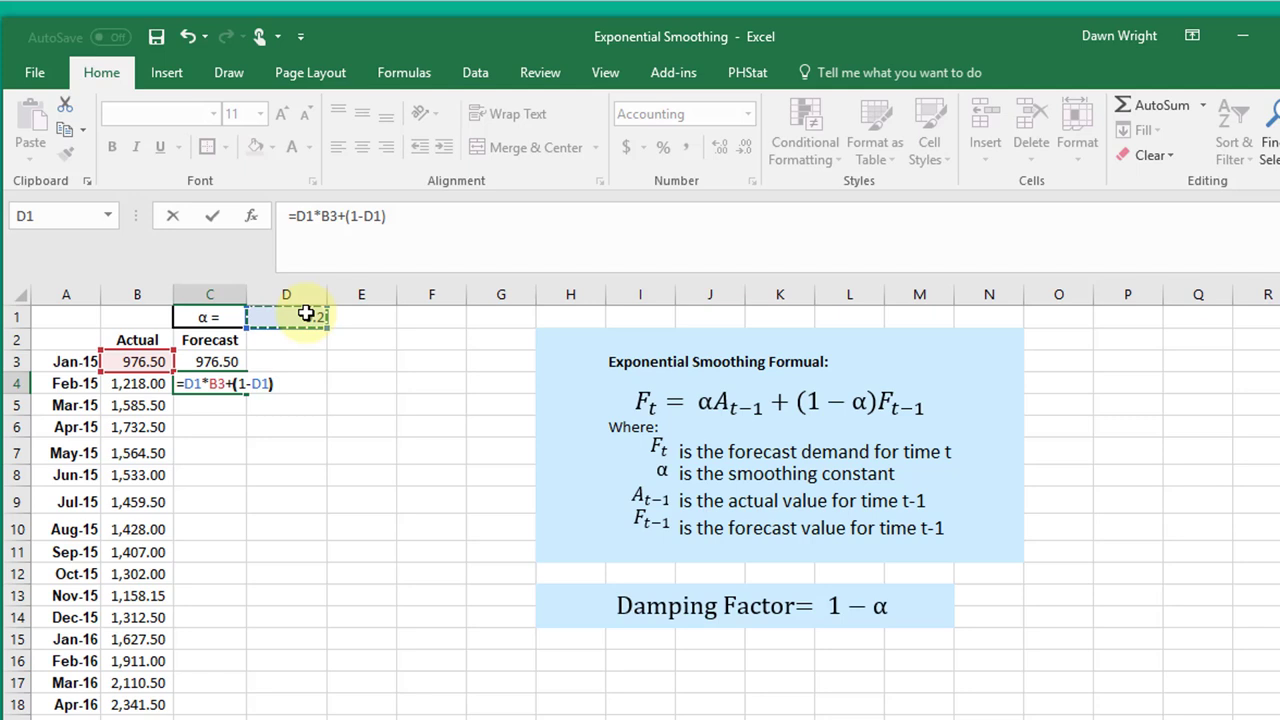
type("*")
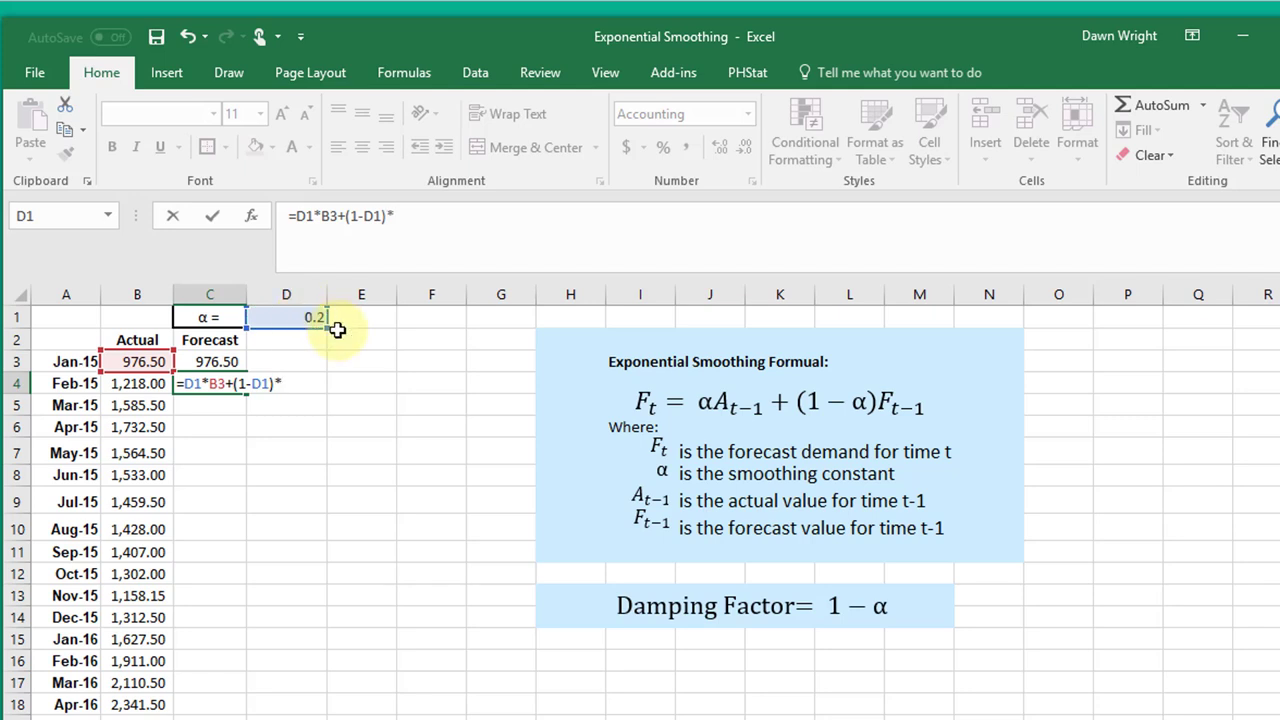
left_click(208, 360)
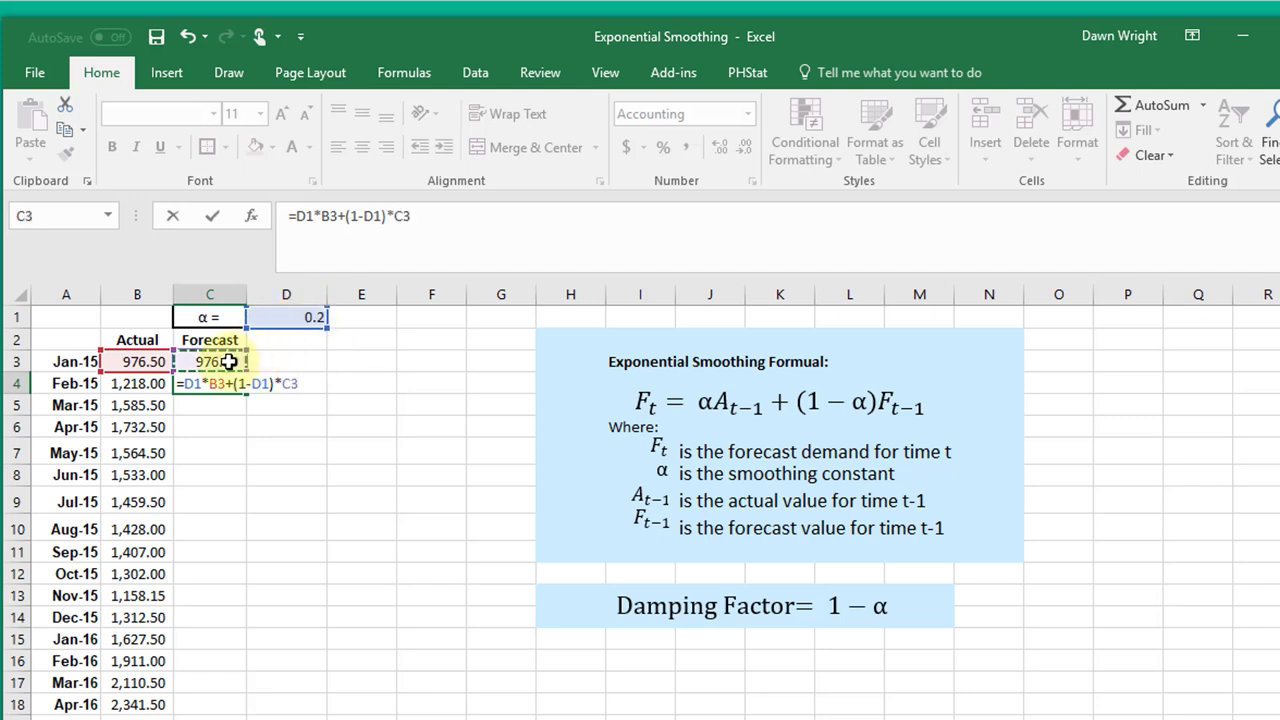
key("Return")
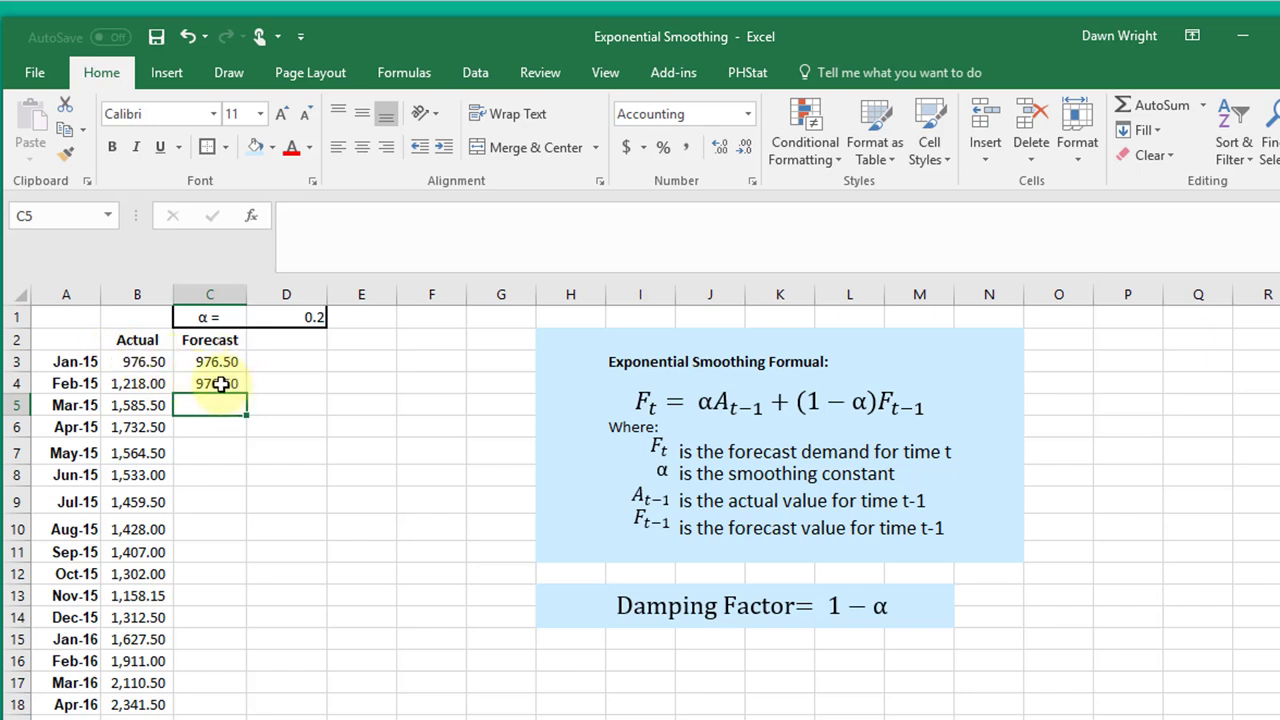
left_click(208, 384)
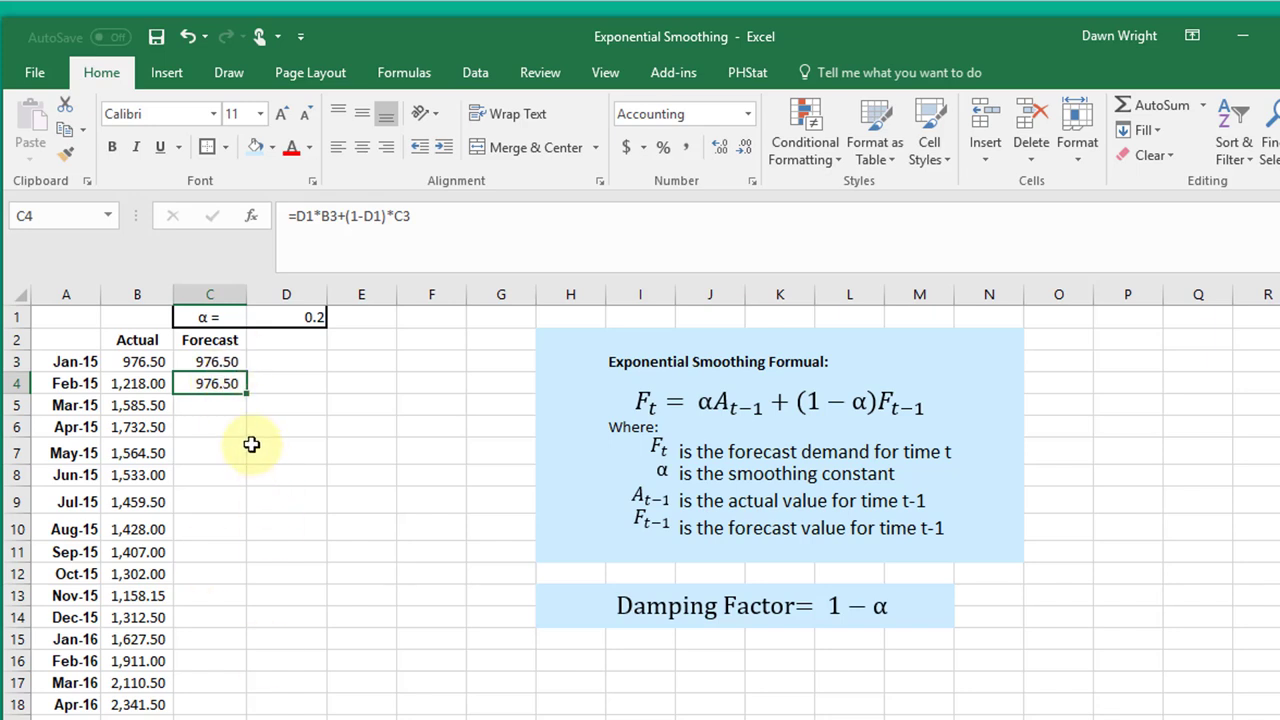
mouse_move(296, 340)
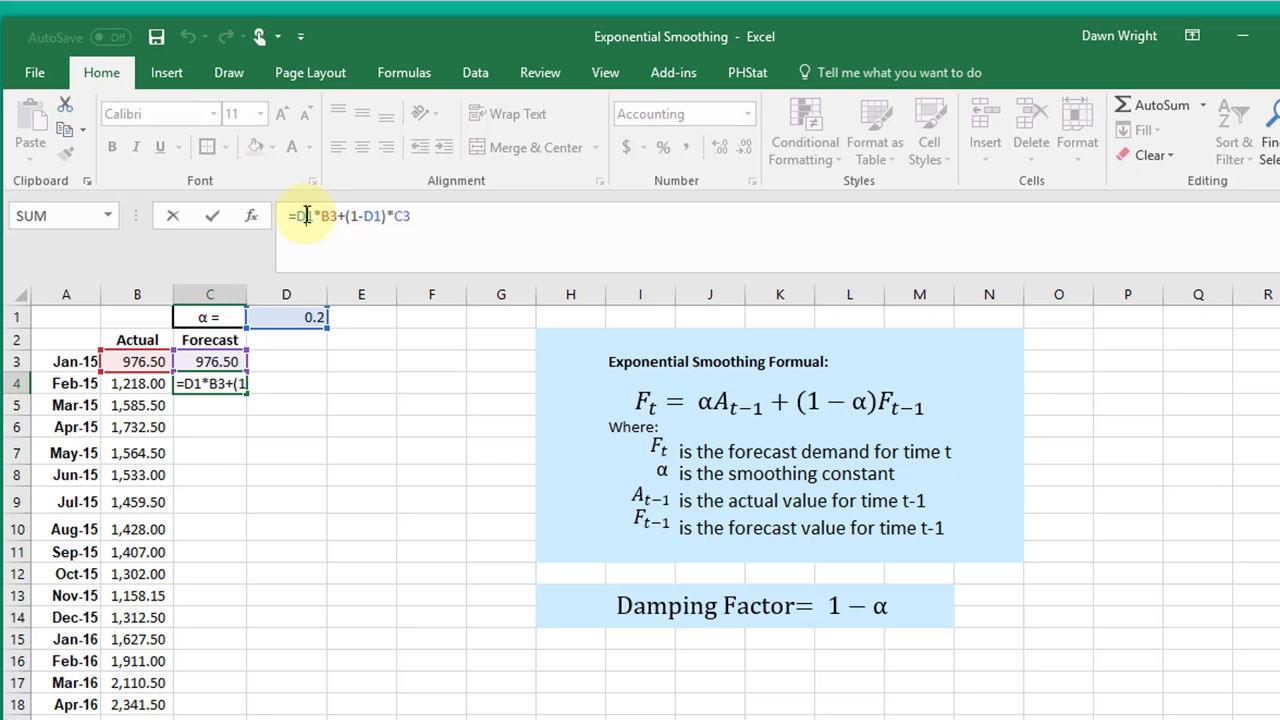
key("f4")
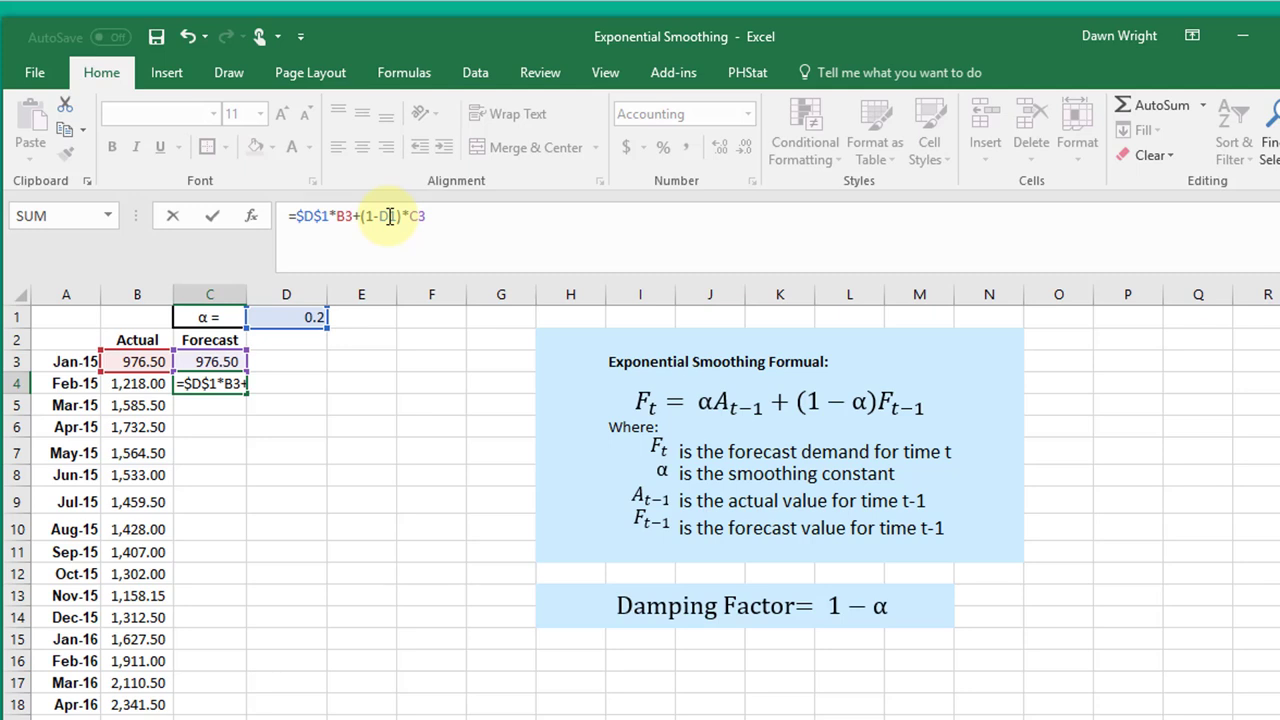
key("Return")
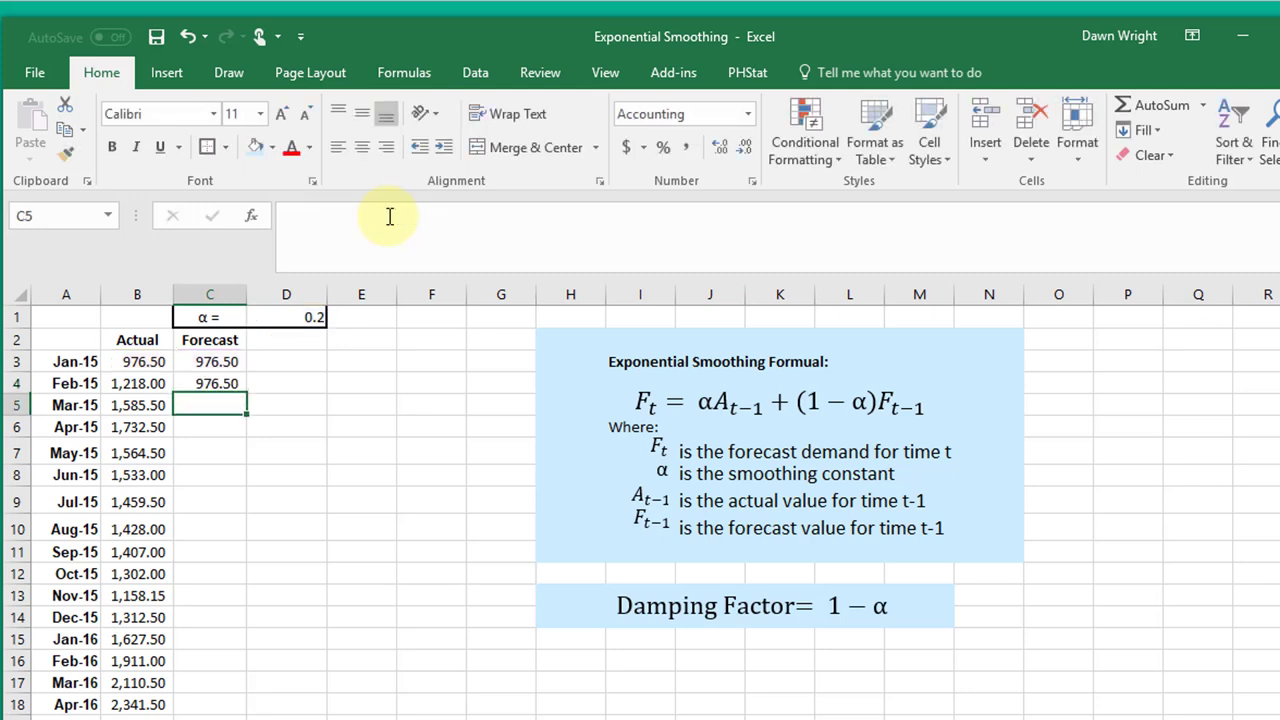
left_click(208, 384)
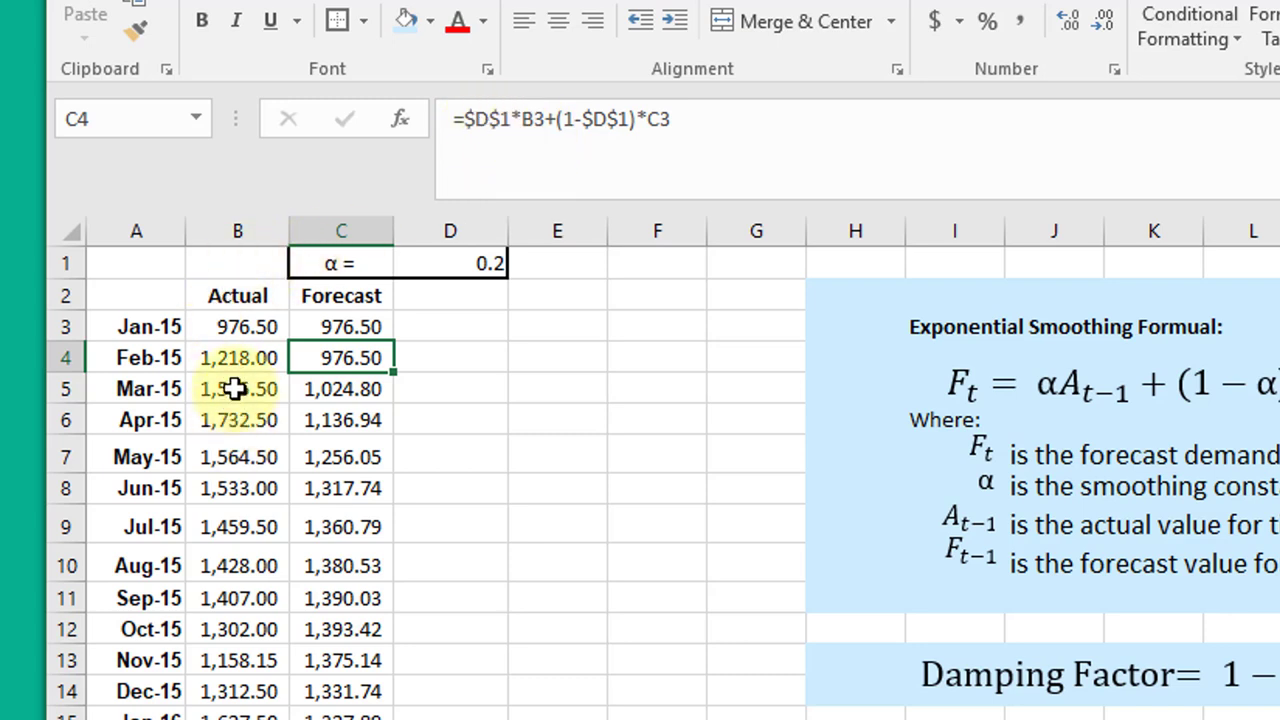
mouse_move(632, 156)
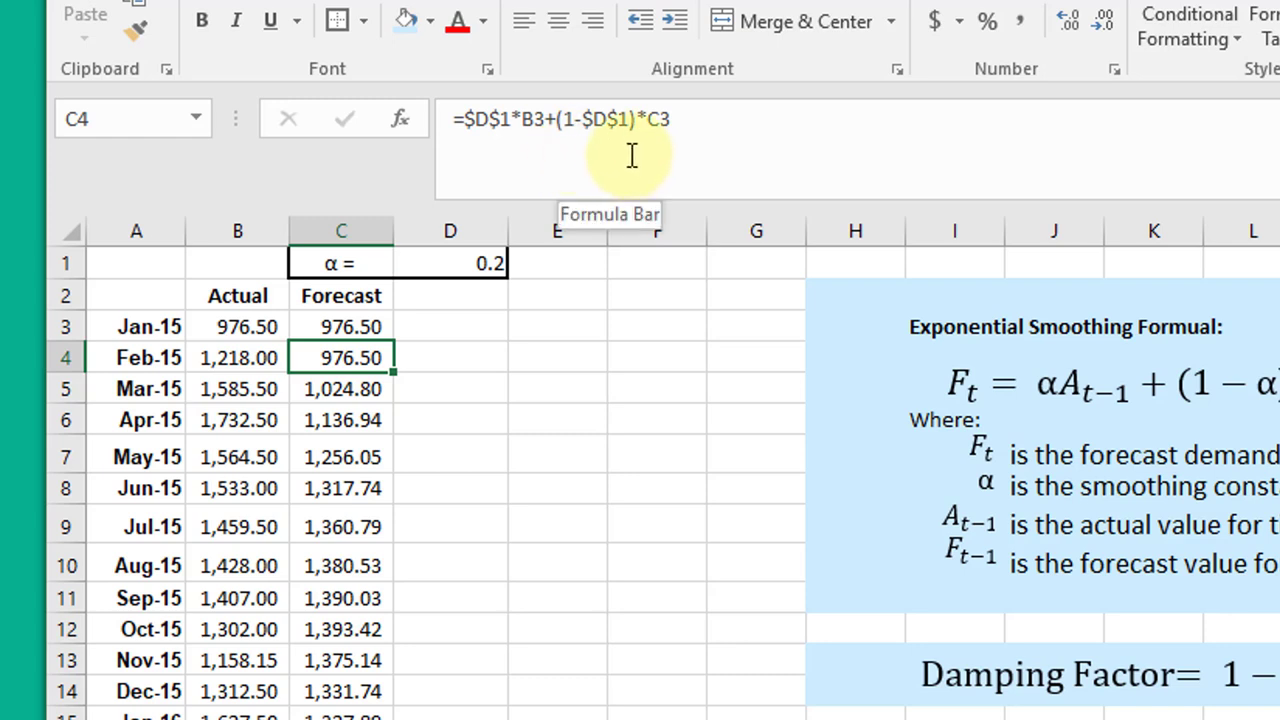
mouse_move(664, 148)
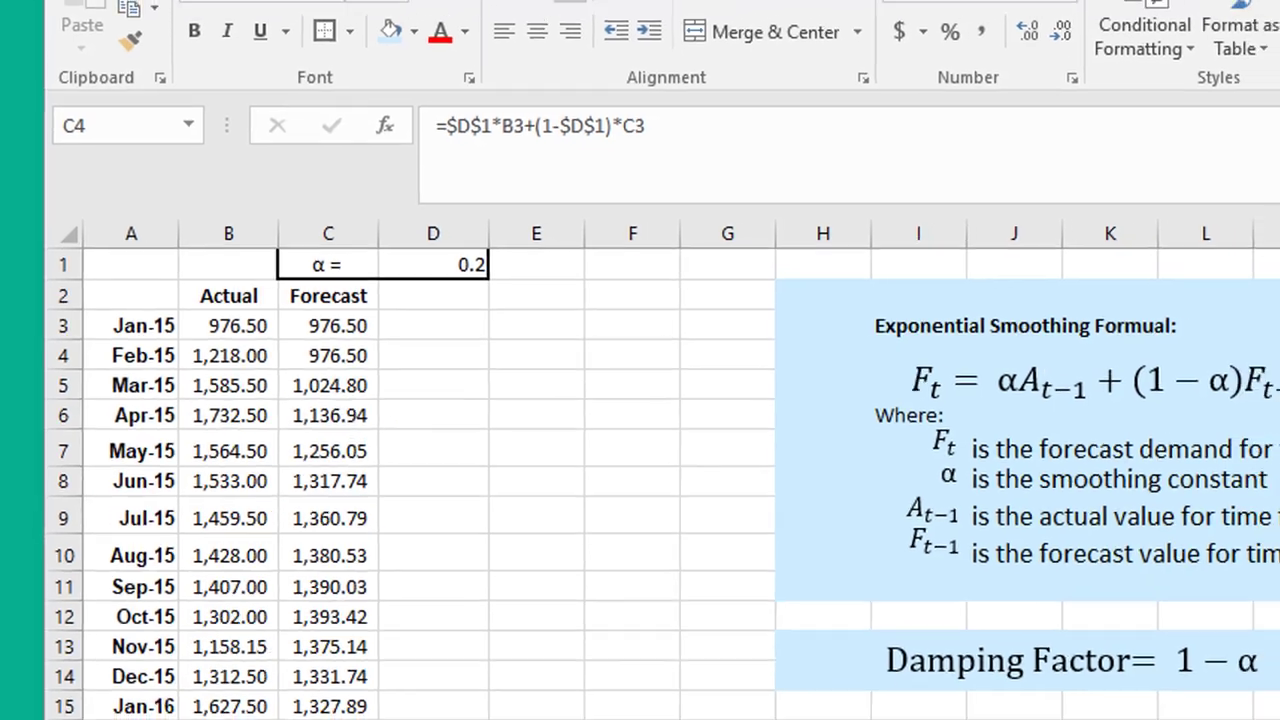
- Start the Exponential Smoothing tool from Data Analysis on the Data ribbon
left_click(468, 48)
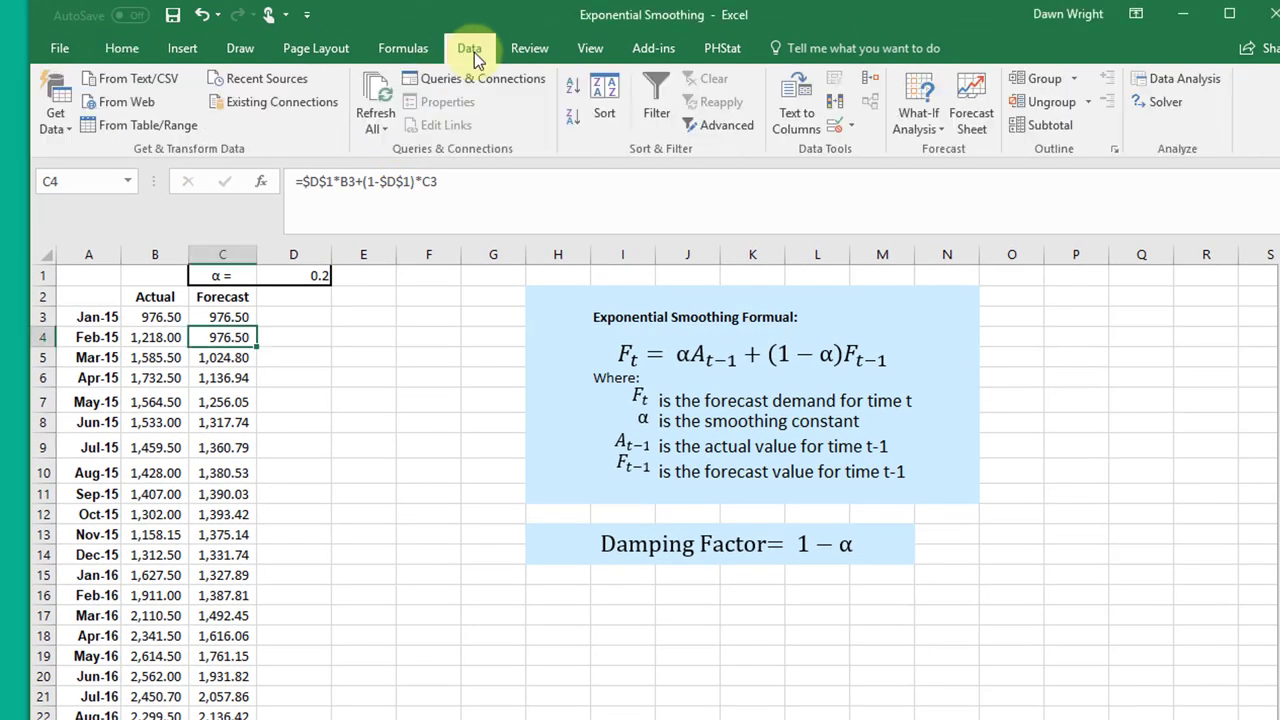
left_click(1184, 78)
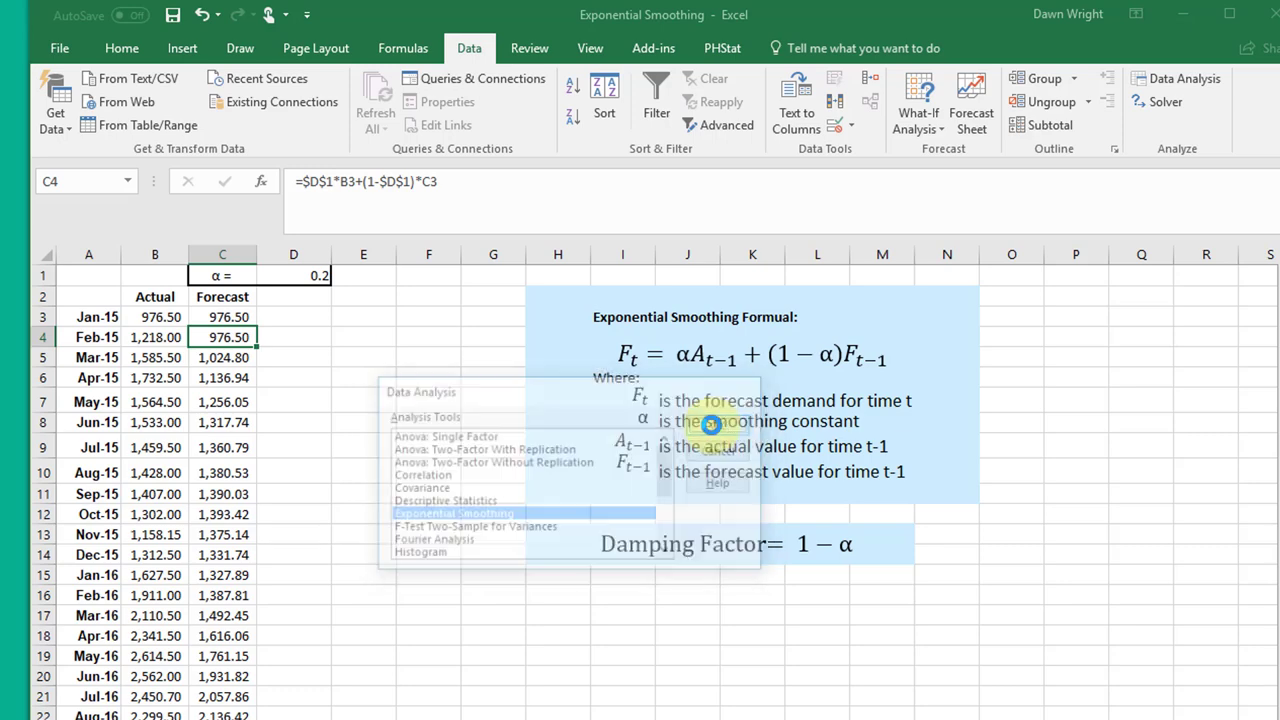
left_click(452, 512)
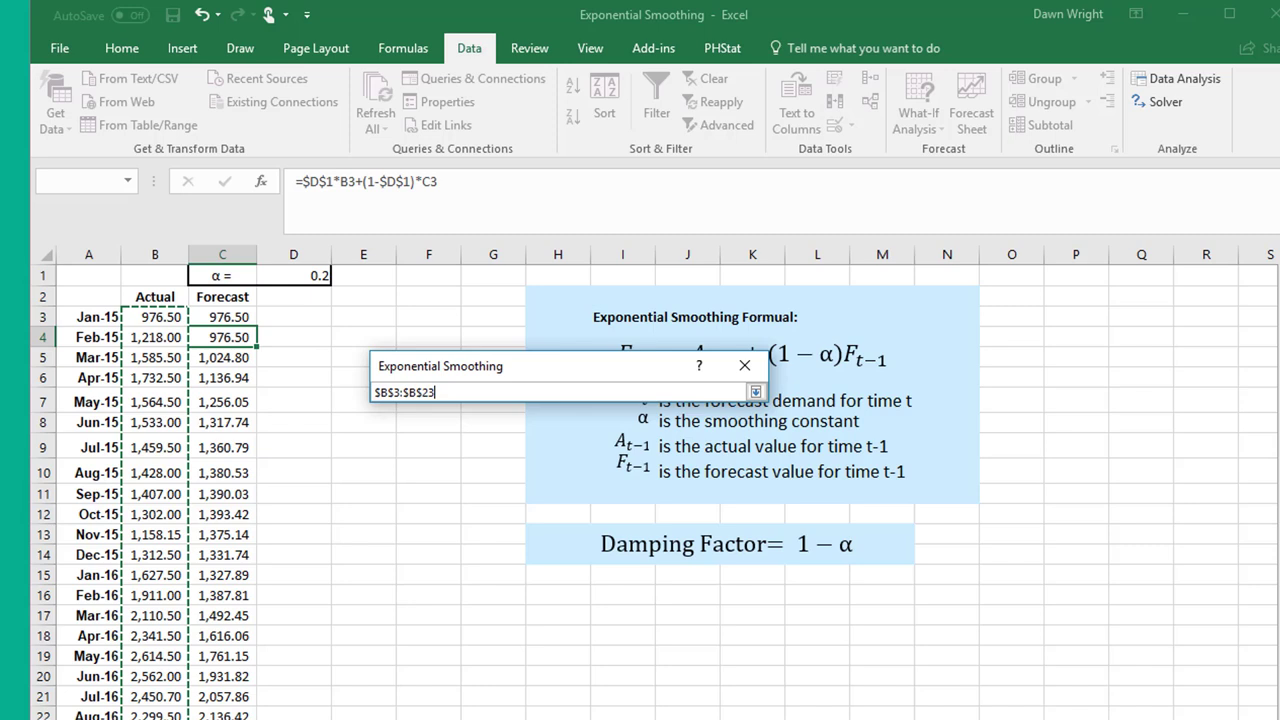
- Set input range $B$3:$B$26 and damping factor 0.8 in the smoothing settings
left_click(756, 390)
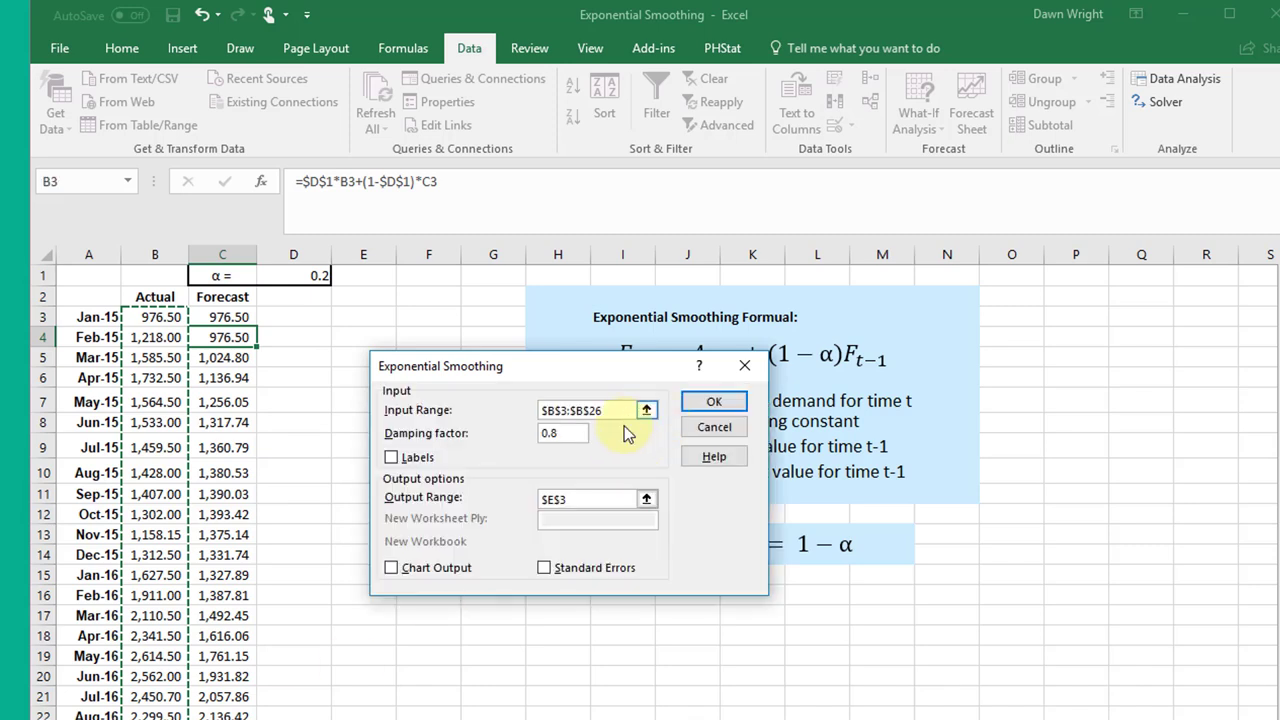
left_click(564, 432)
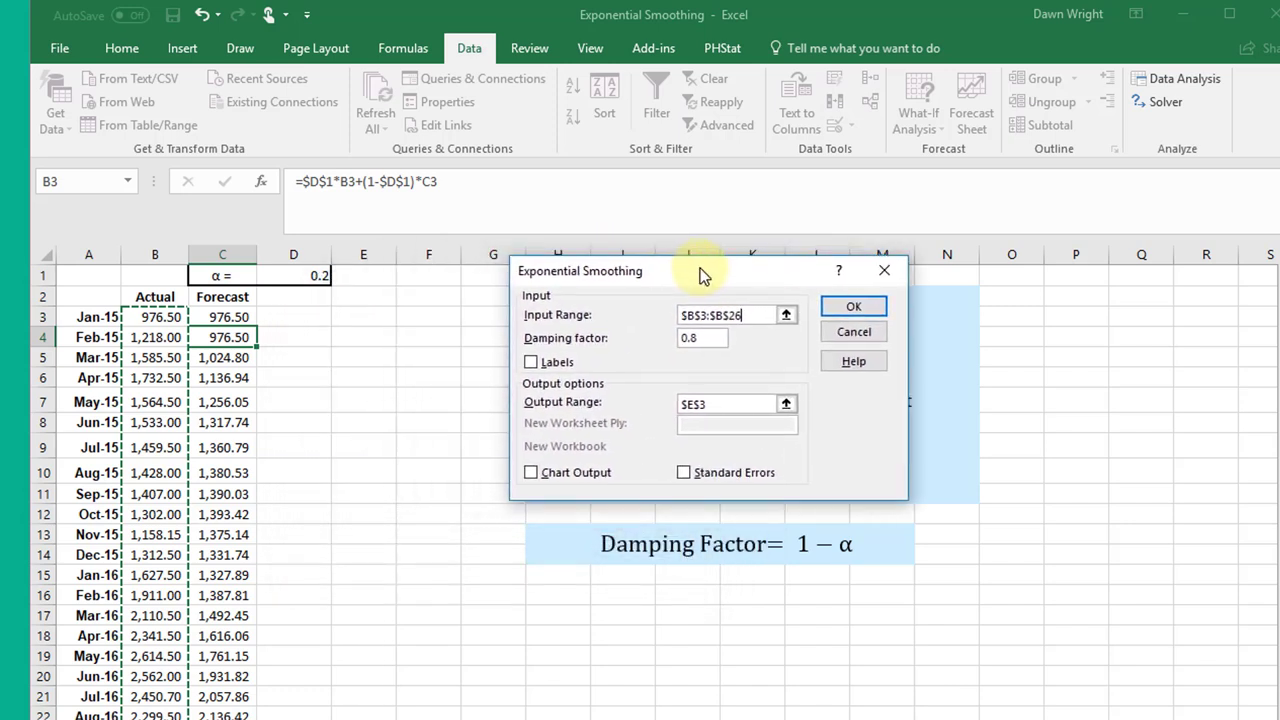
mouse_move(790, 604)
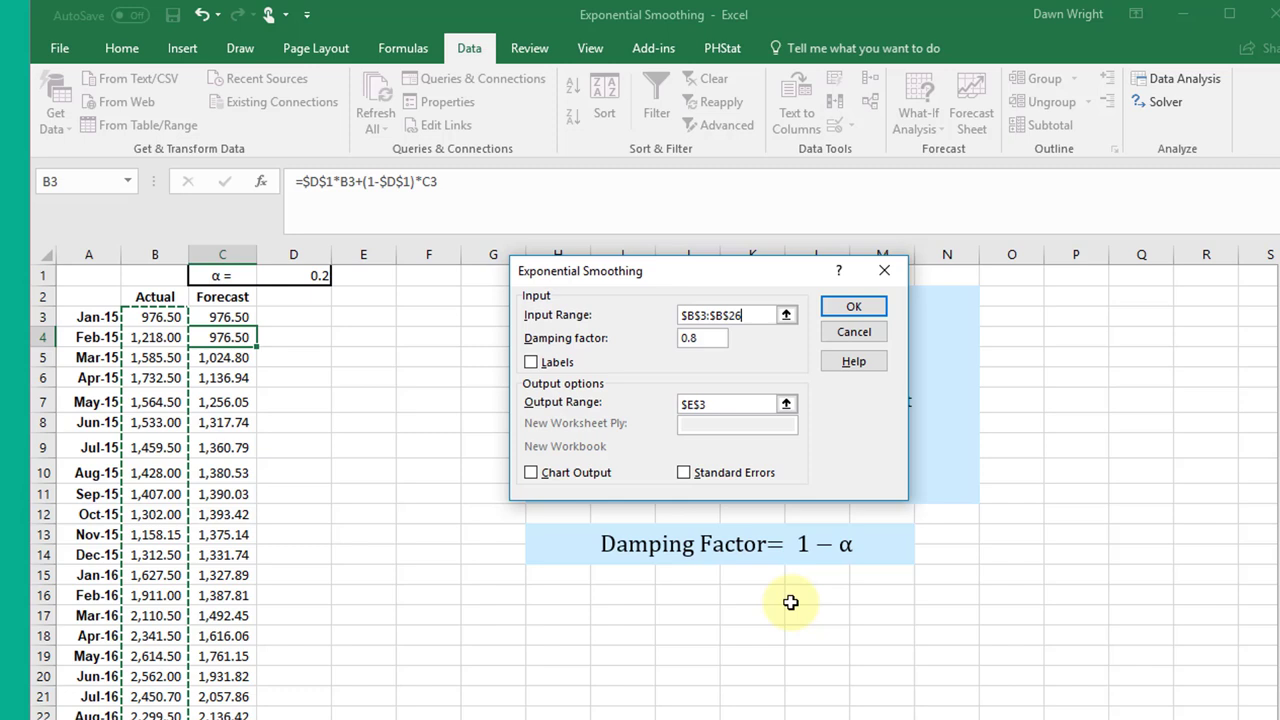
mouse_move(872, 564)
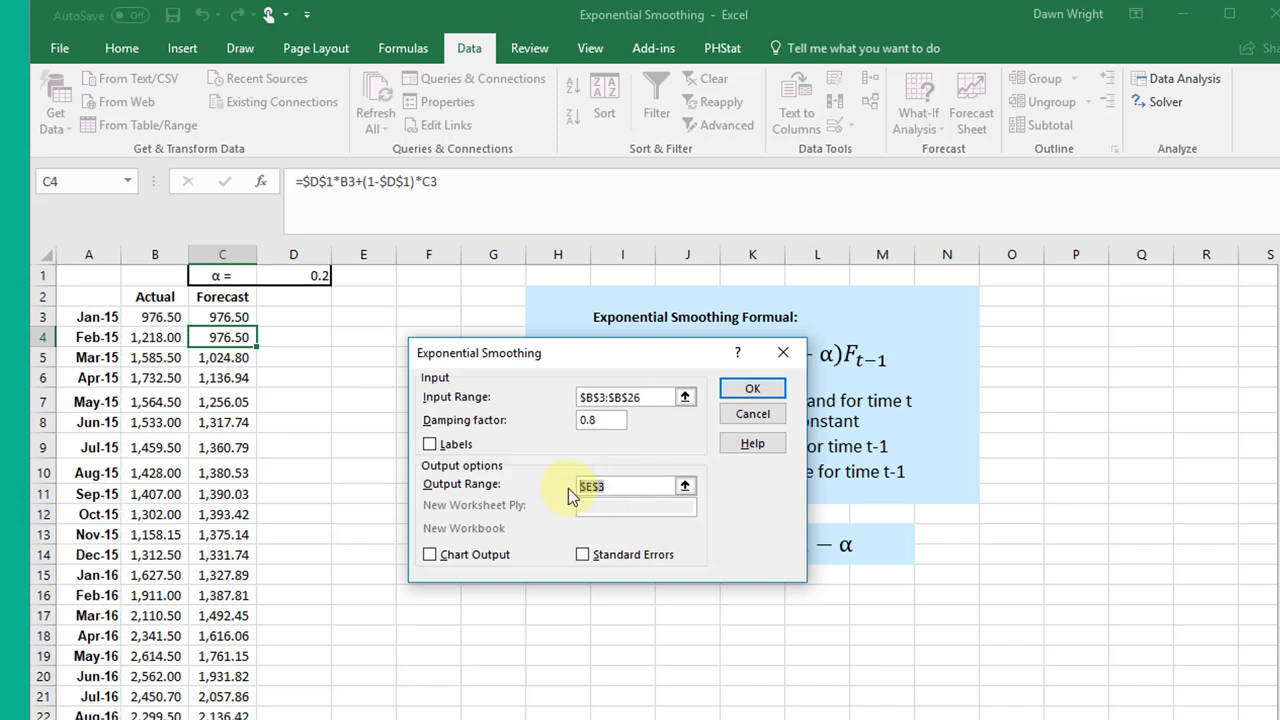
- Replace the output range with $D$3
triple_click(620, 486)
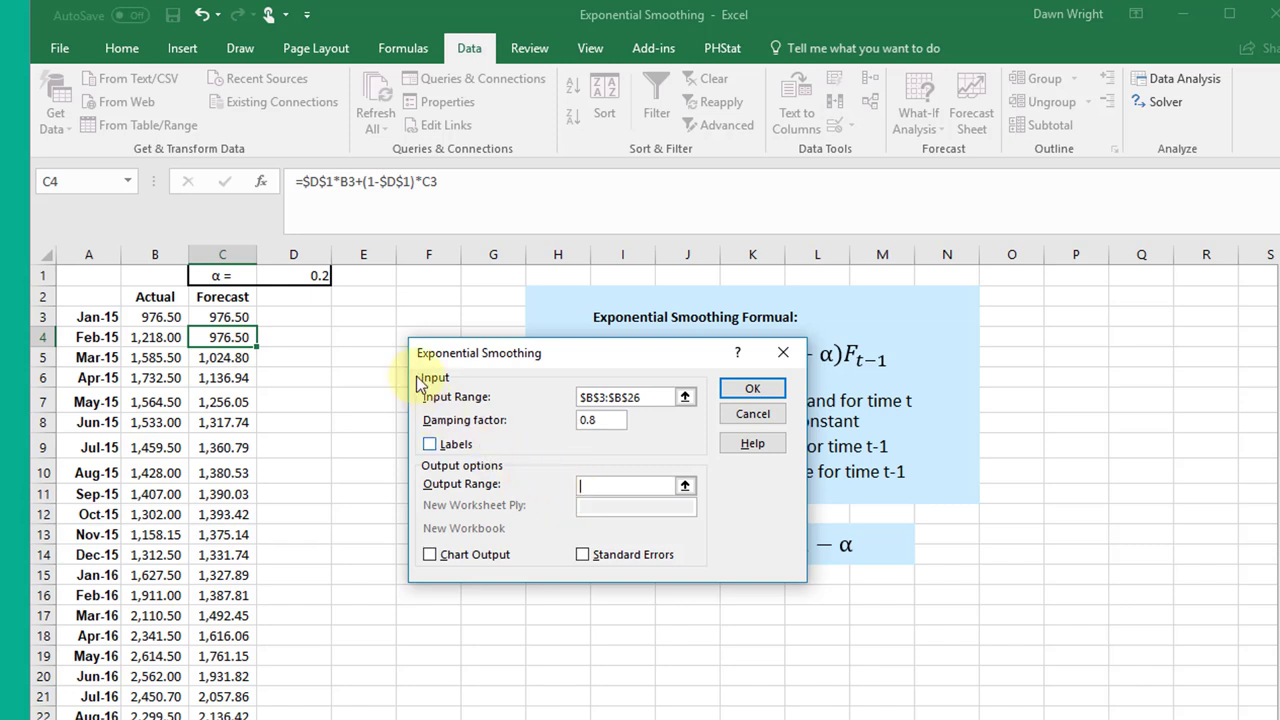
mouse_move(318, 322)
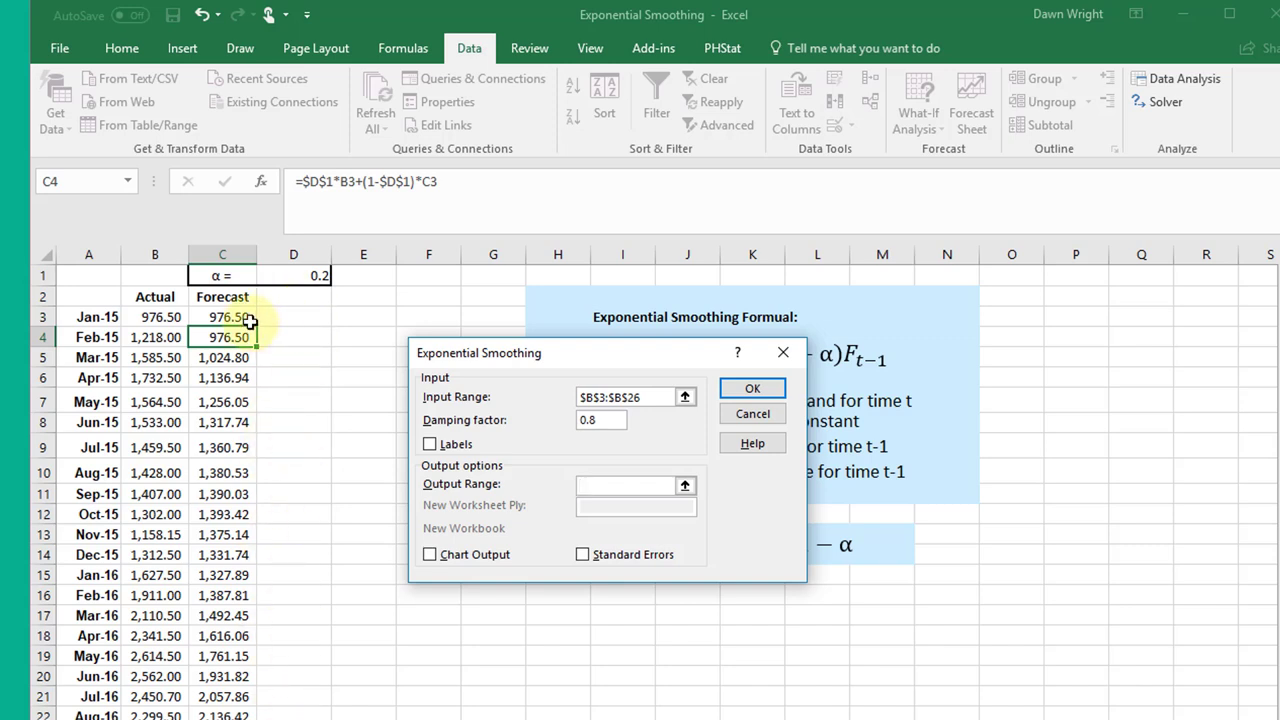
mouse_move(304, 320)
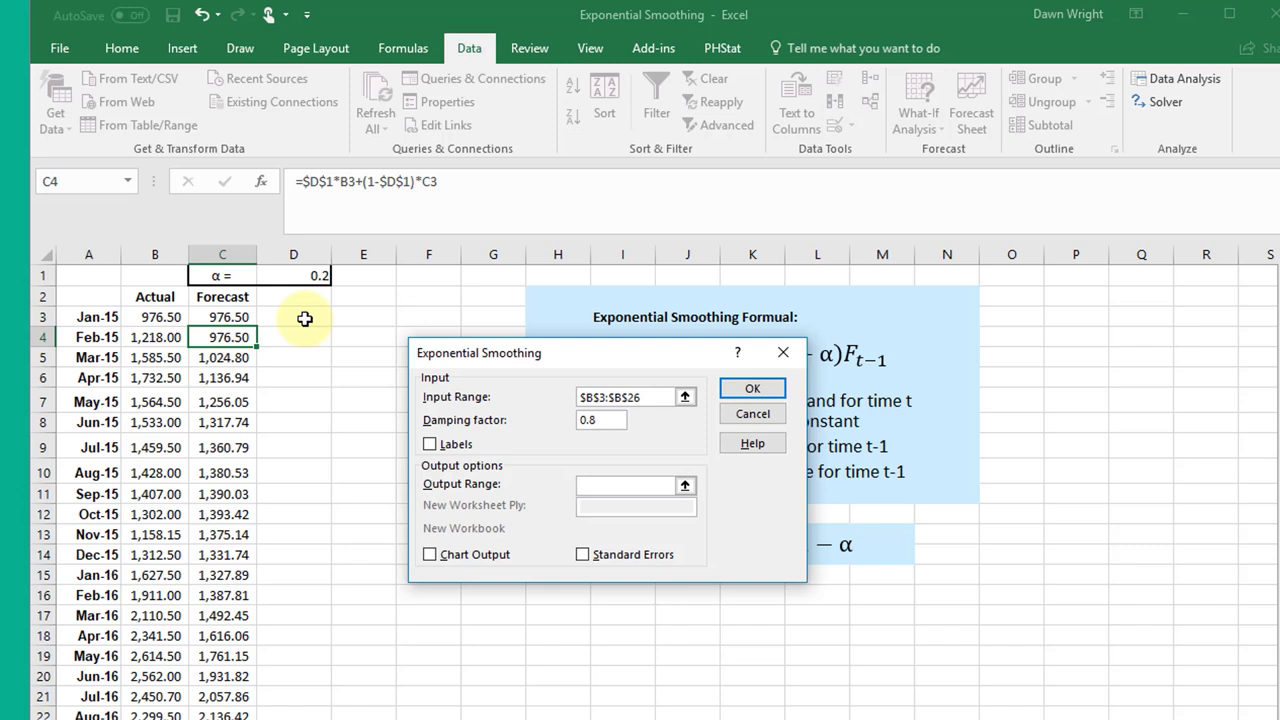
left_click(292, 316)
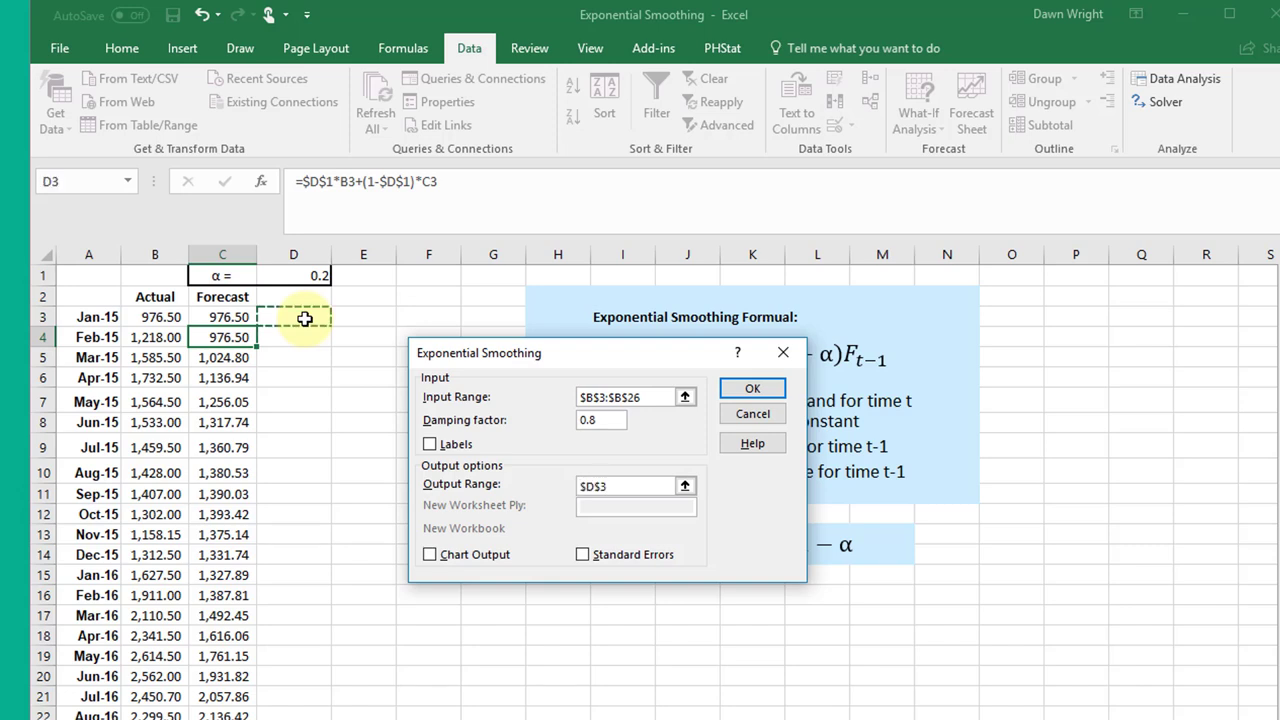
mouse_move(736, 482)
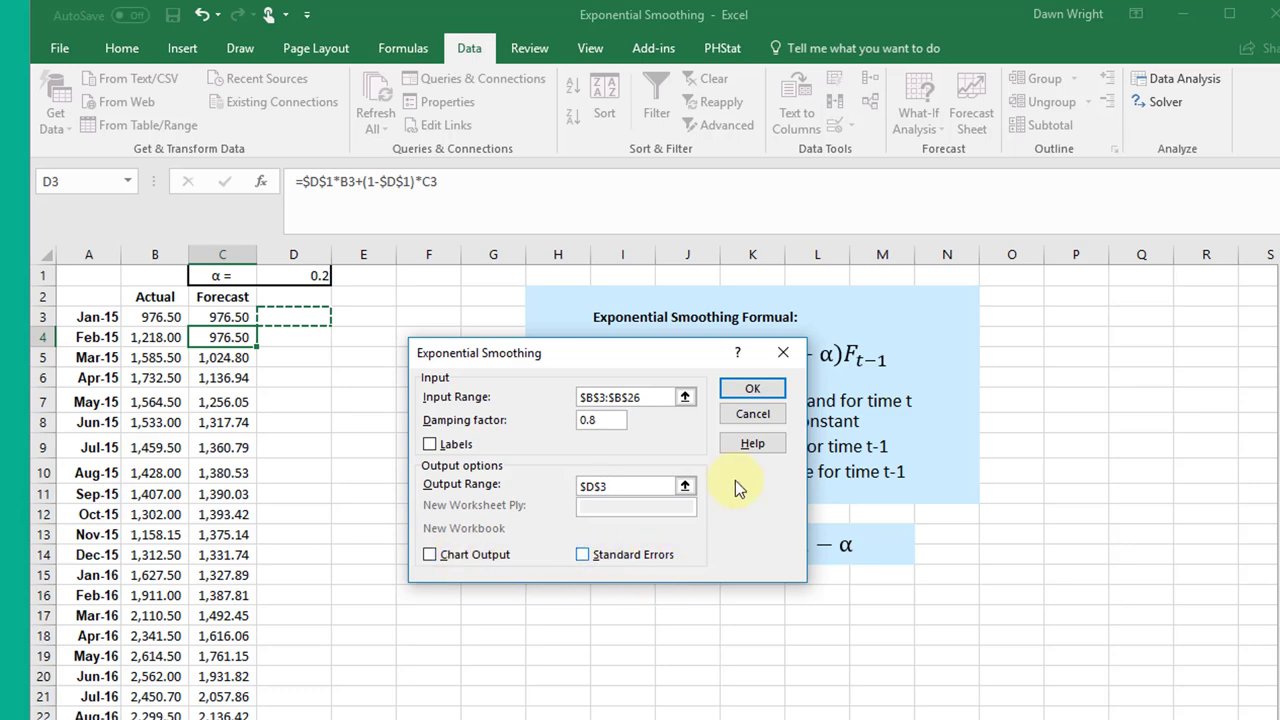
- Run the analysis so column D fills with forecasts, #N/A first
left_click(752, 388)
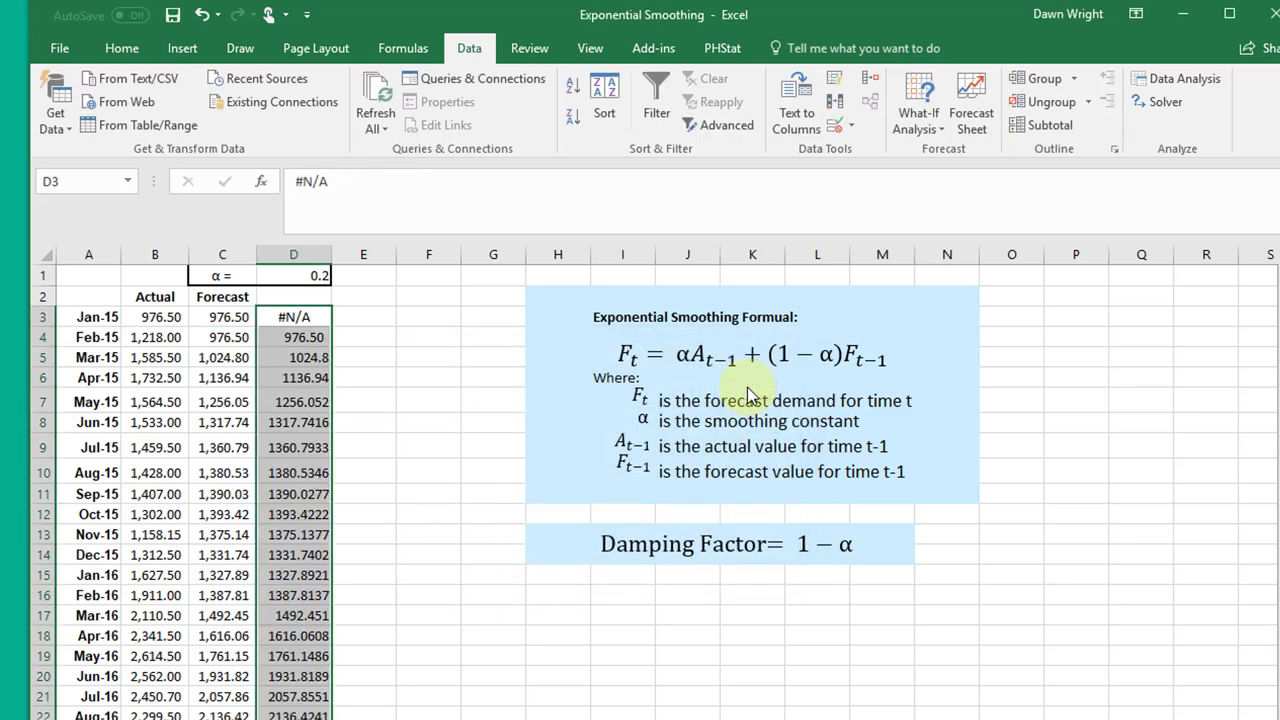
mouse_move(432, 460)
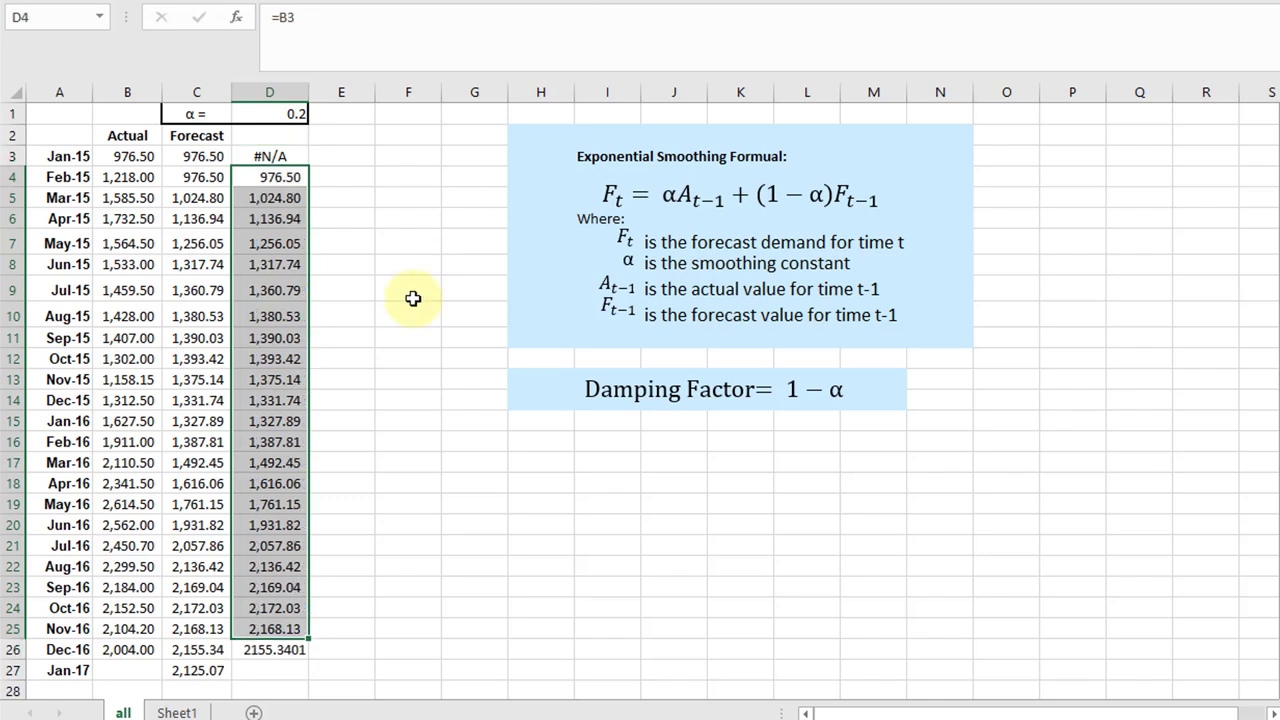
- Comma-format the column D forecasts and fill D26 down to D27, giving 2,125.07 for Jan-17
left_click(408, 288)
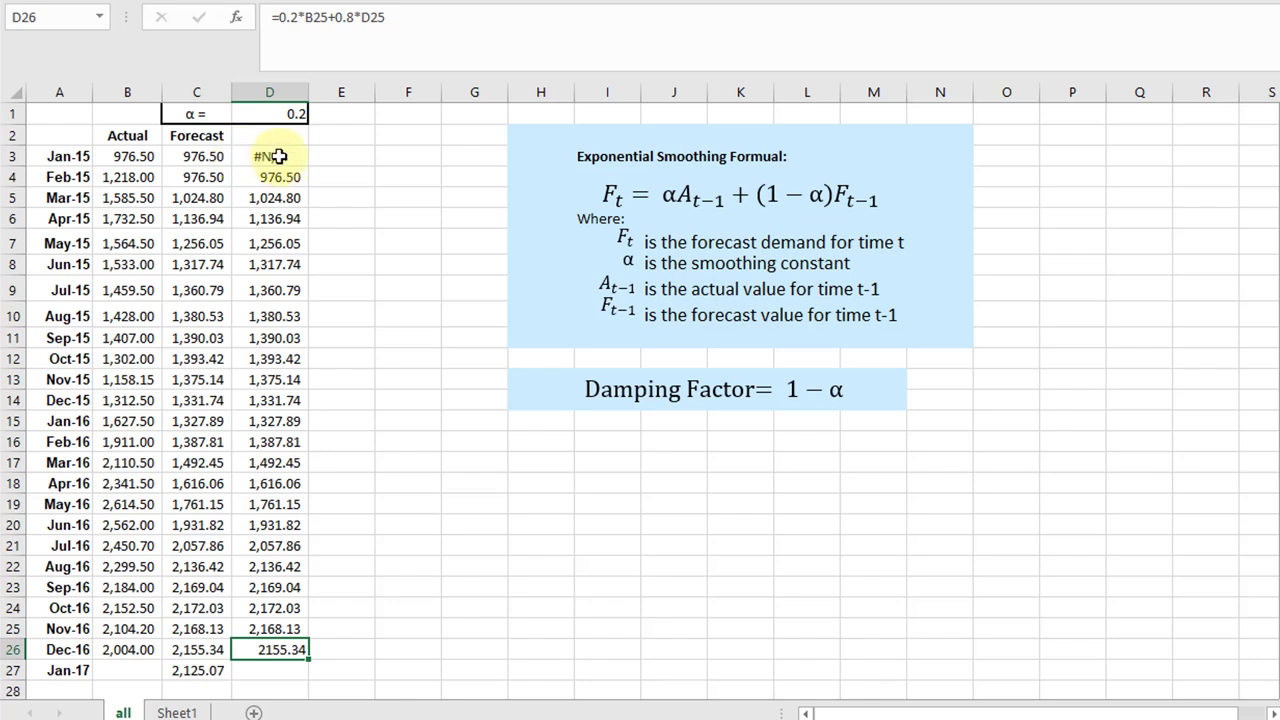
mouse_move(196, 156)
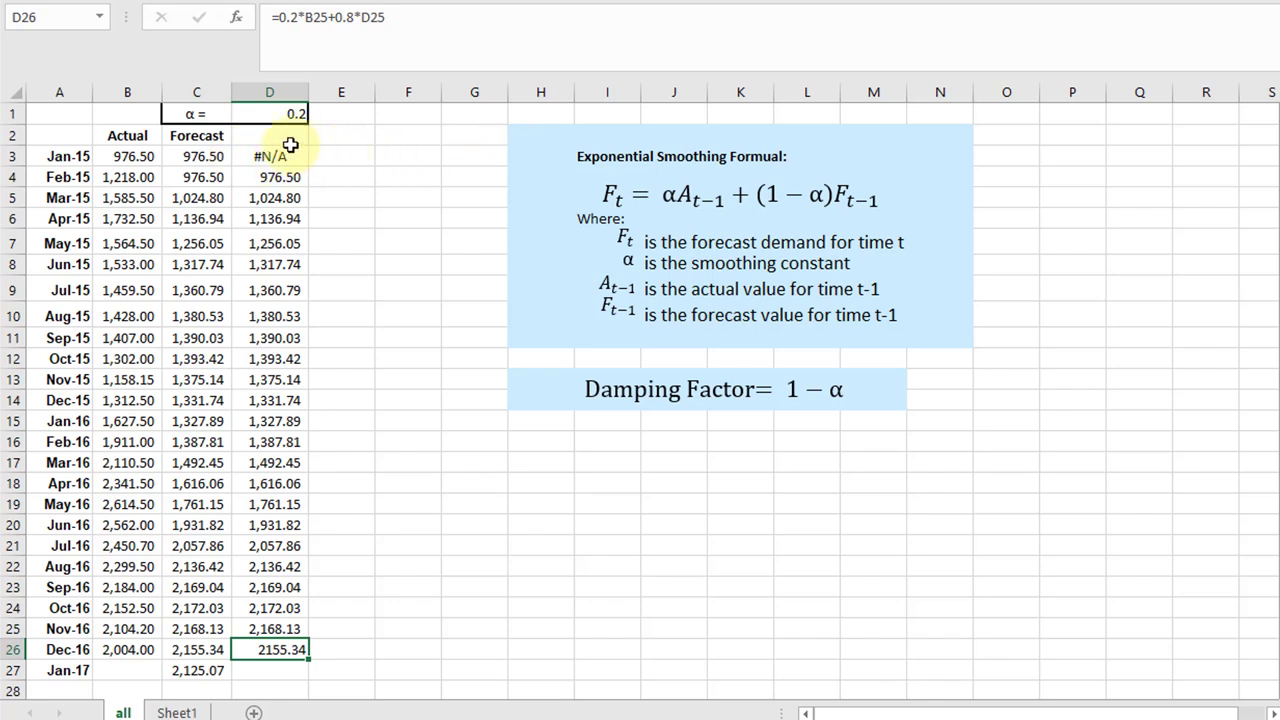
mouse_move(448, 158)
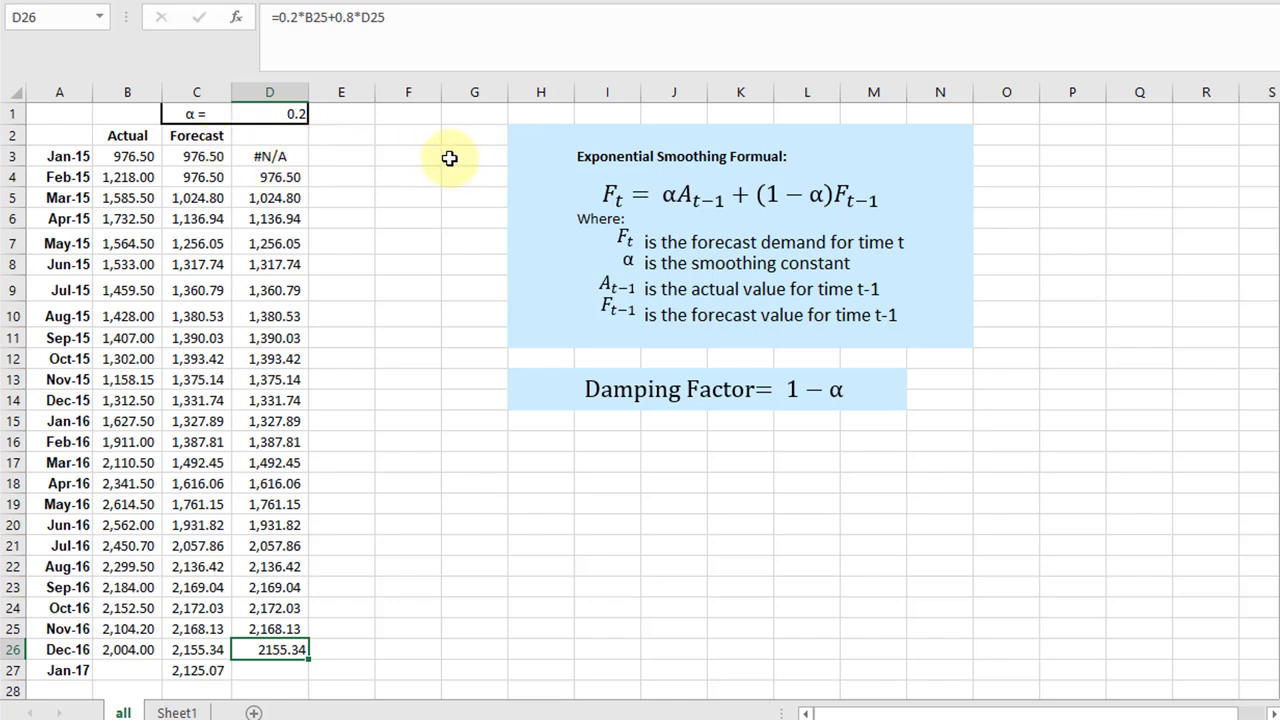
mouse_move(290, 158)
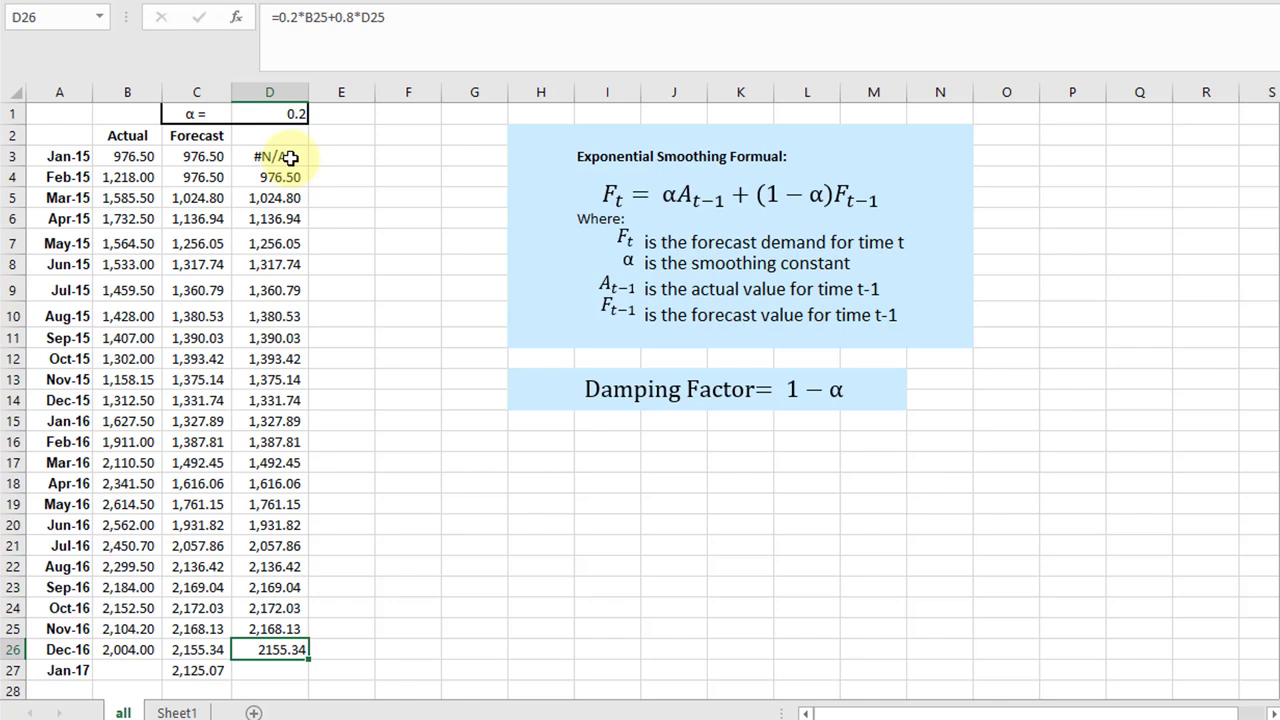
mouse_move(410, 162)
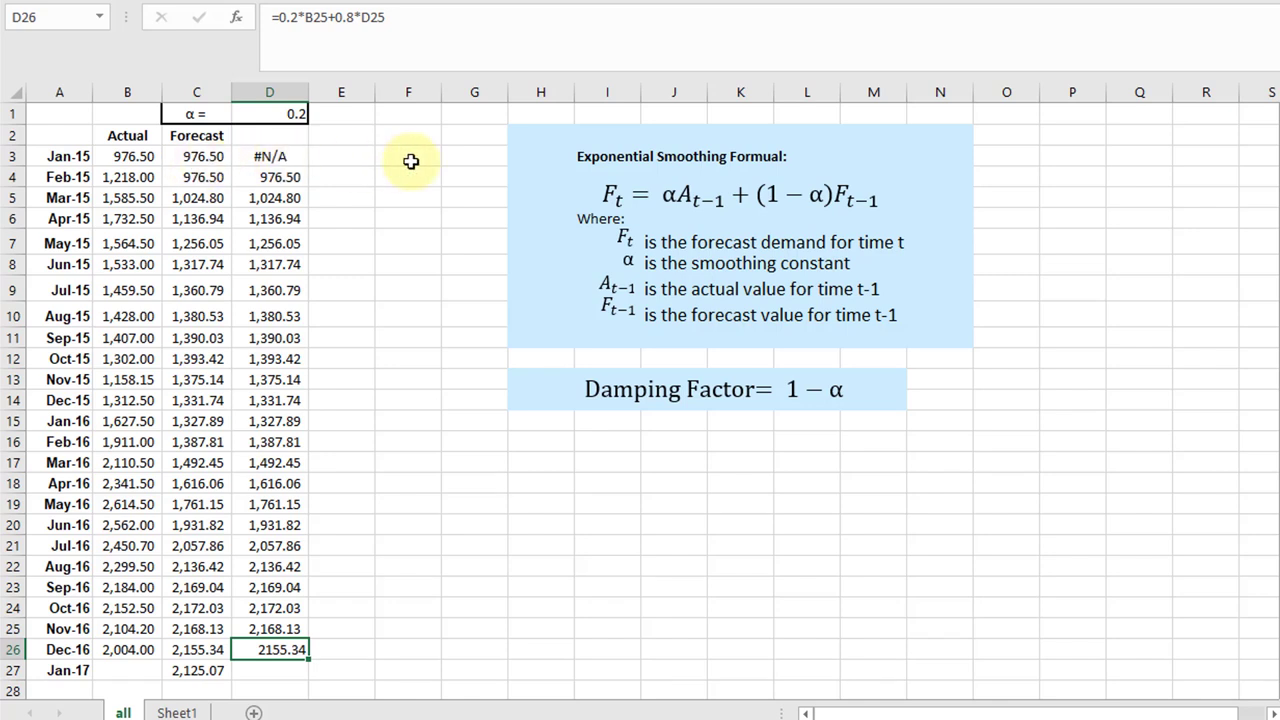
mouse_move(436, 160)
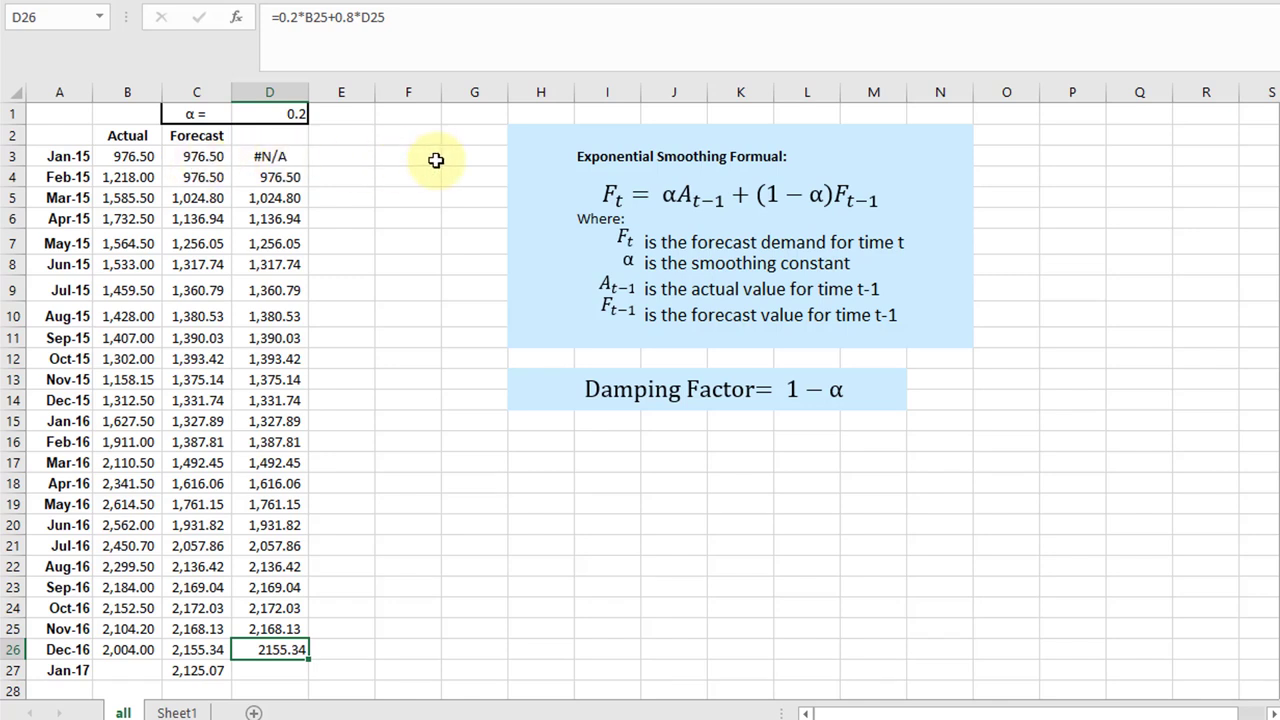
mouse_move(360, 568)
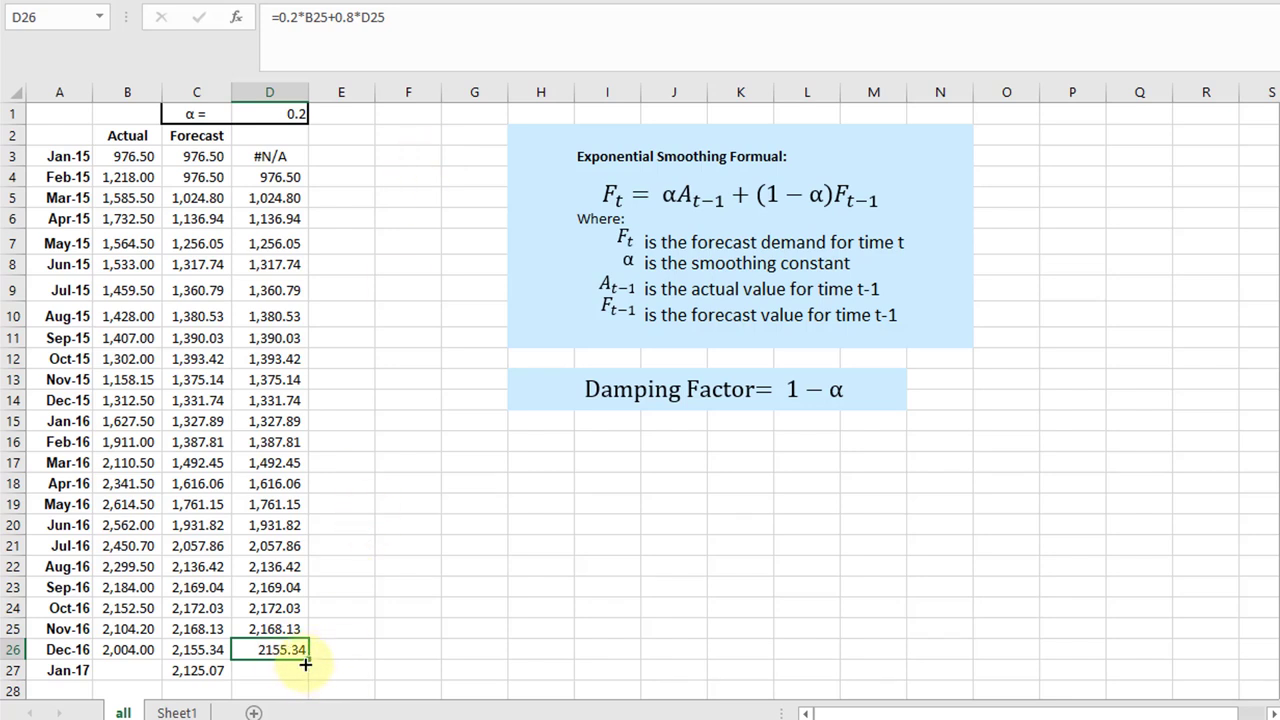
left_click_drag(304, 648, 304, 670)
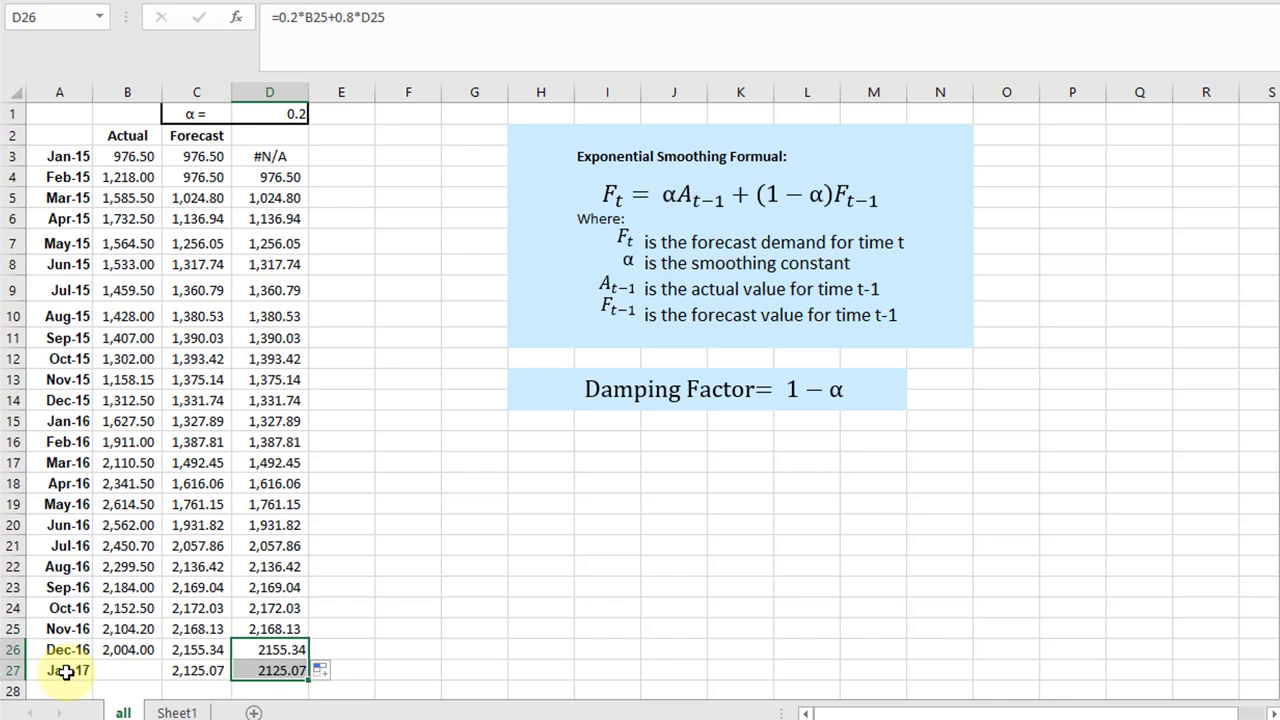